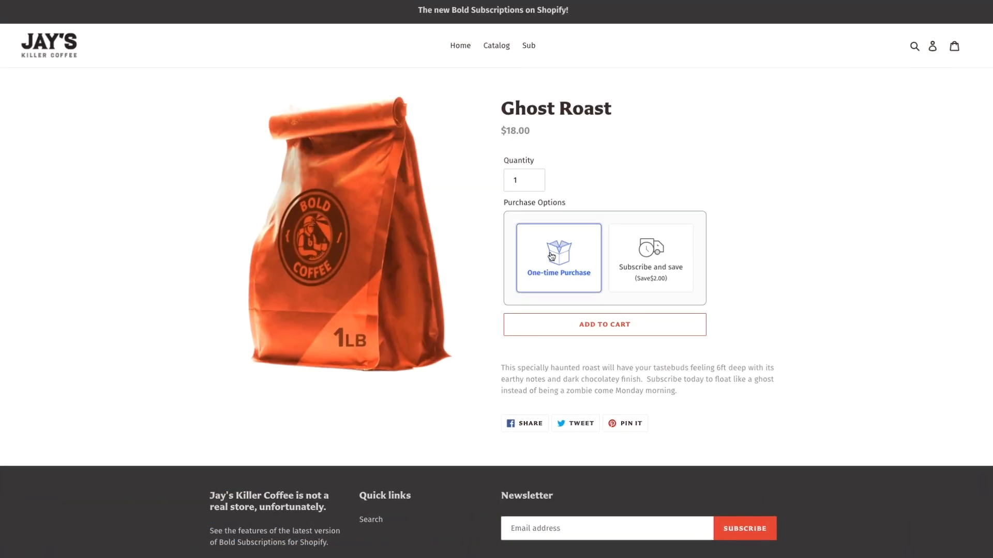
- Add two Ghost Roast bags on weekly subscription to the cart, then a one-time purchase
left_click(649, 257)
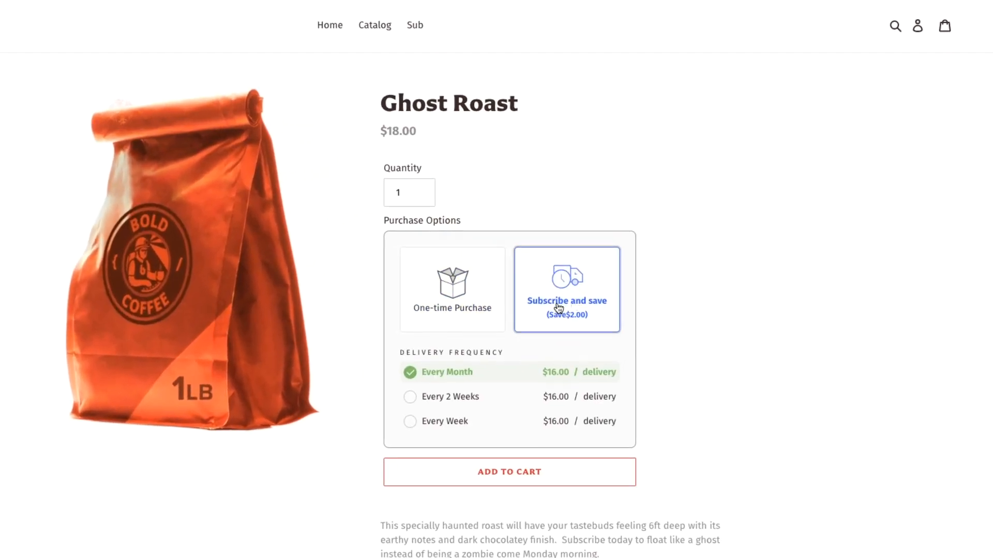
left_click(508, 472)
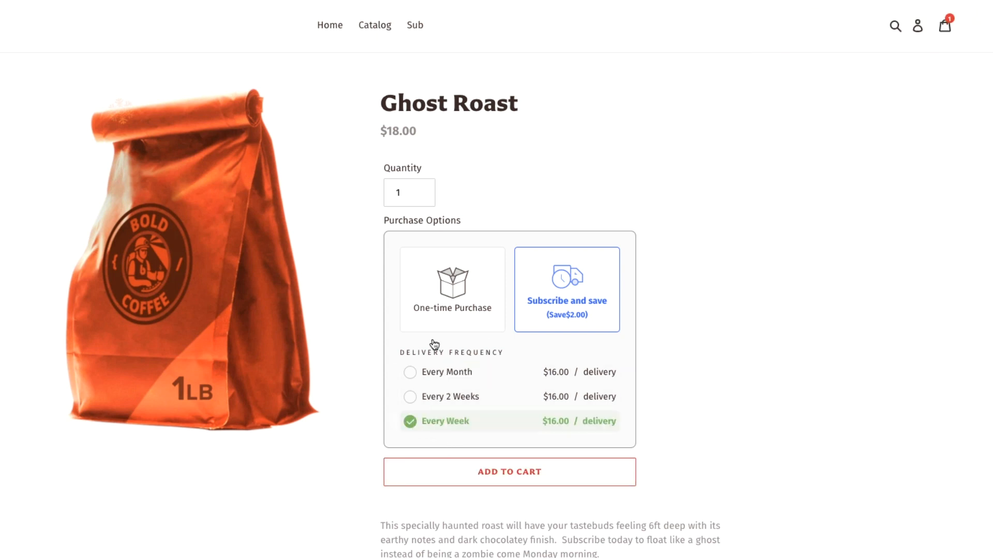
left_click(418, 188)
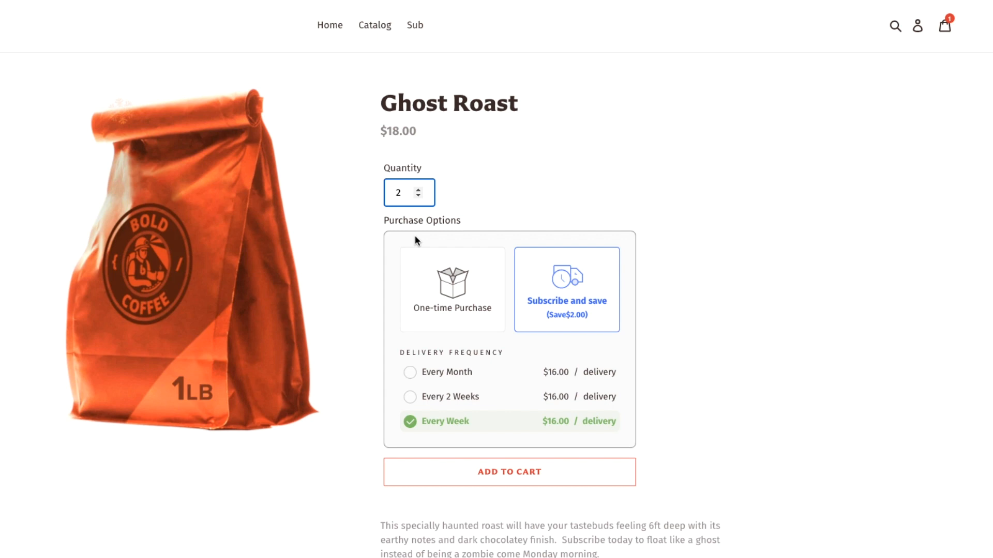
left_click(508, 471)
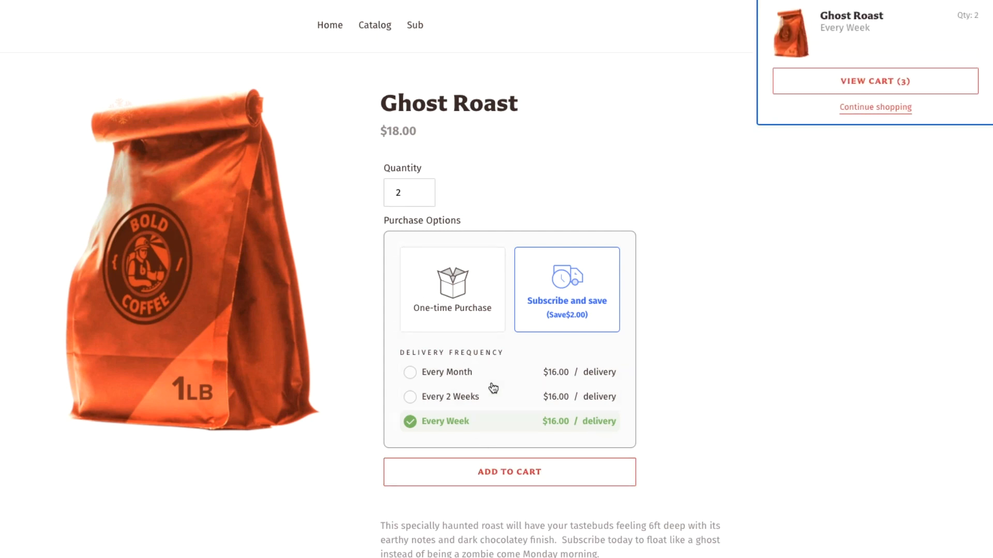
left_click(451, 289)
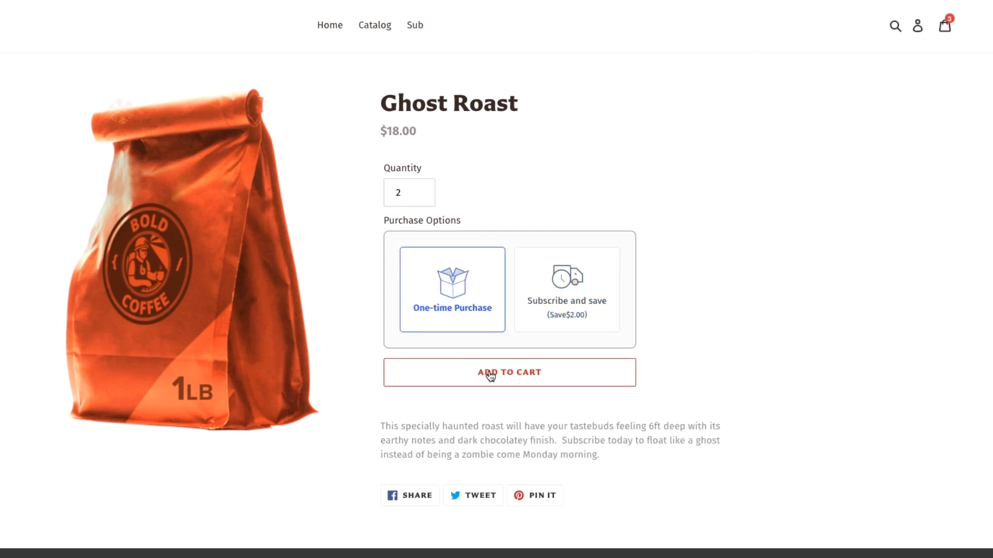
left_click(508, 372)
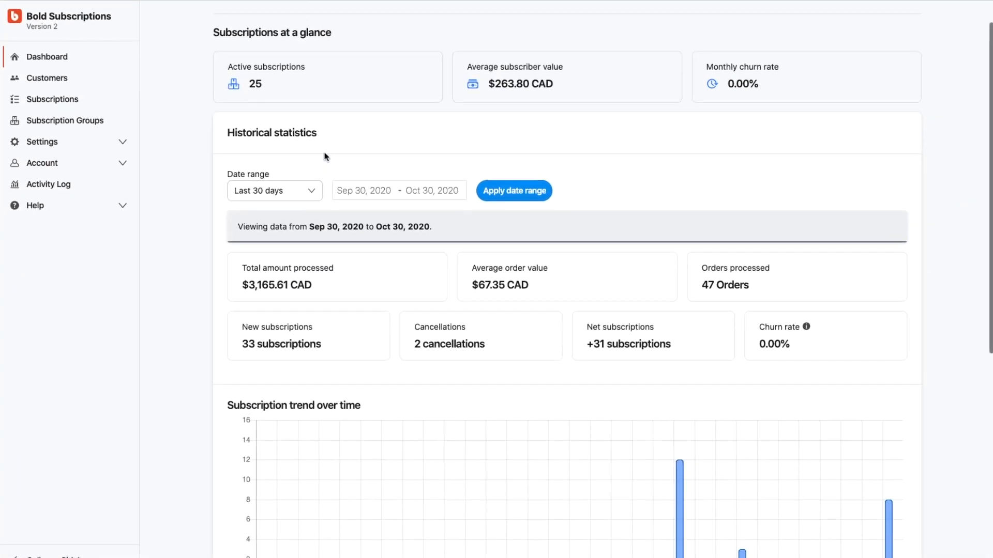
- Browse the dashboard date ranges and charts, then view the Subscription Groups list
left_click(274, 190)
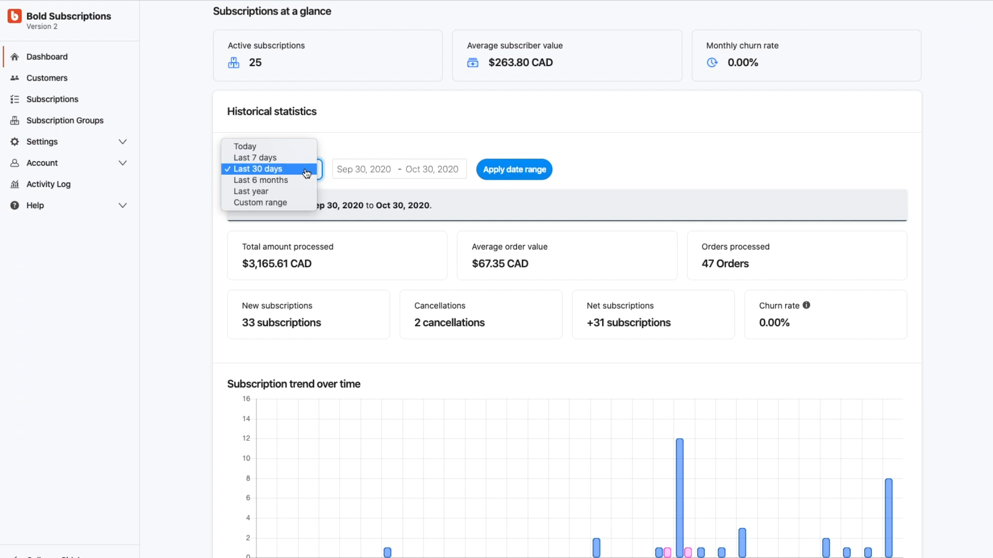
mouse_move(417, 277)
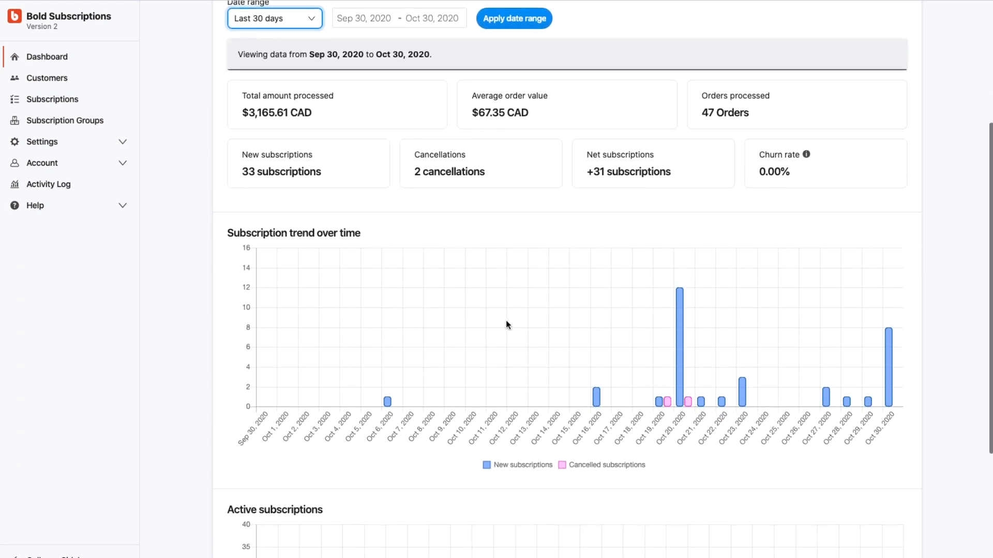
scroll("down", 3)
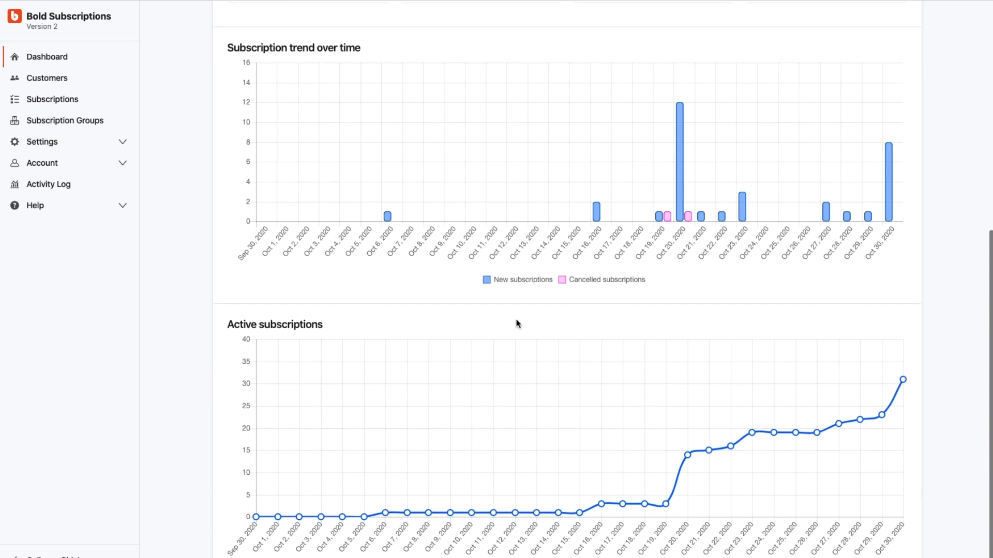
scroll("up", 3)
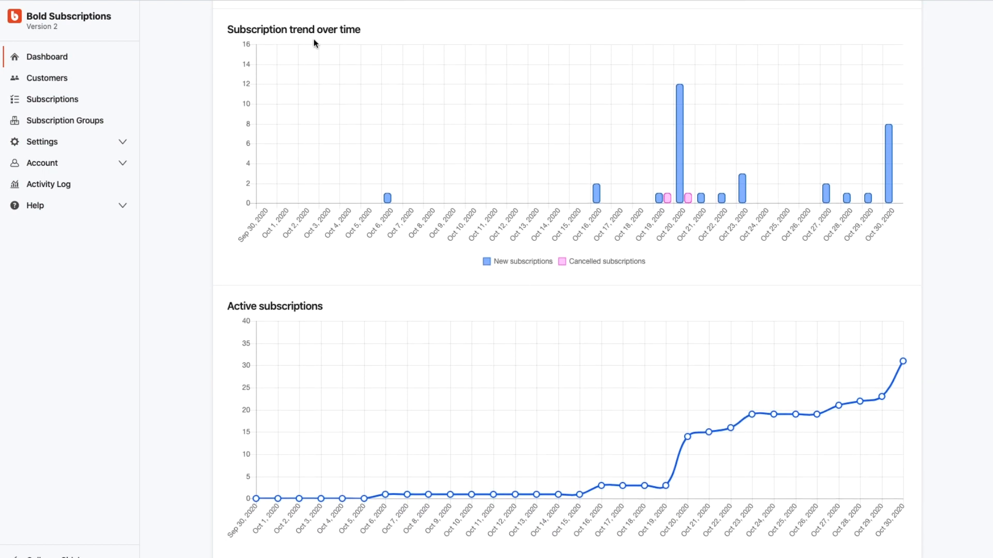
left_click(64, 121)
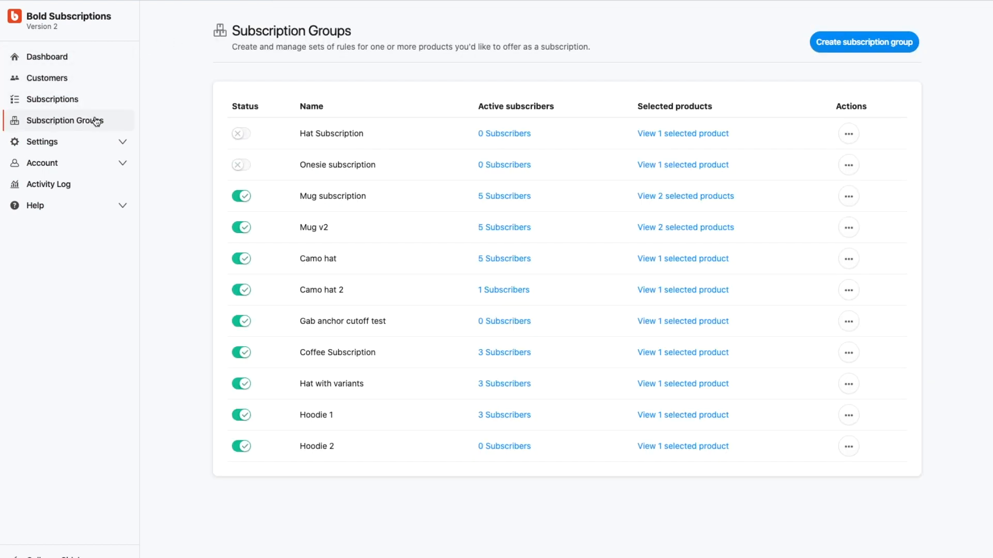
- Start a new subscription group named 'Builder Coffee Subscription'
left_click(862, 42)
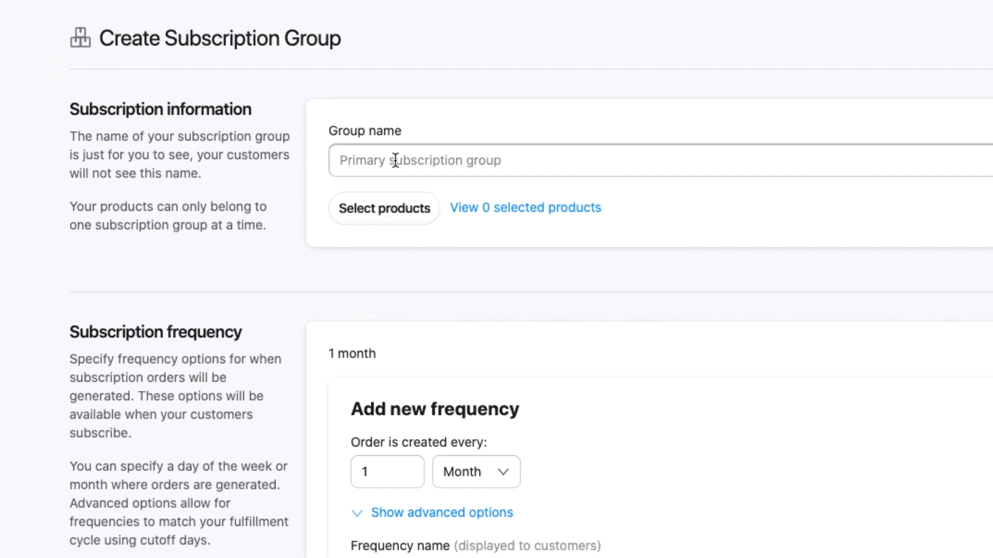
type("Builder Coffee Subs")
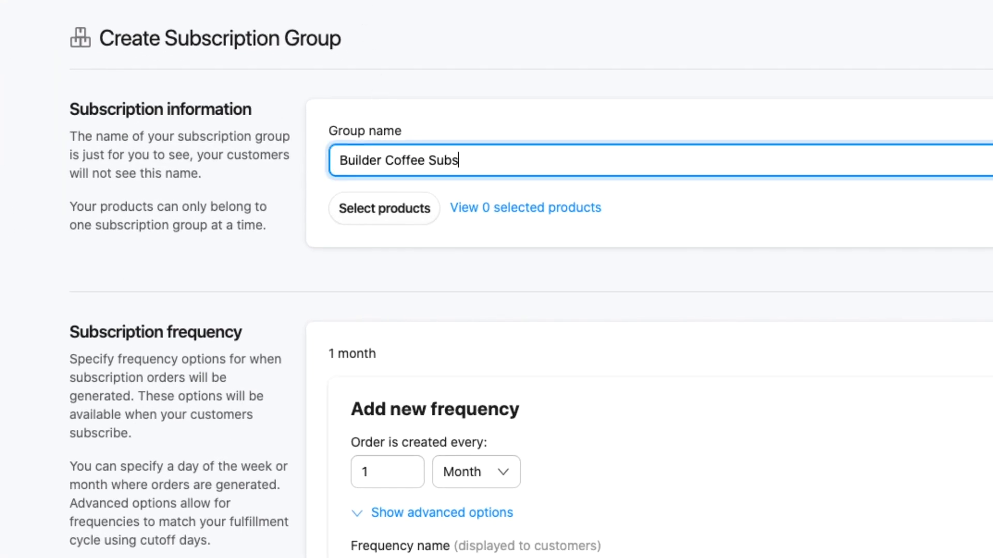
type("cription")
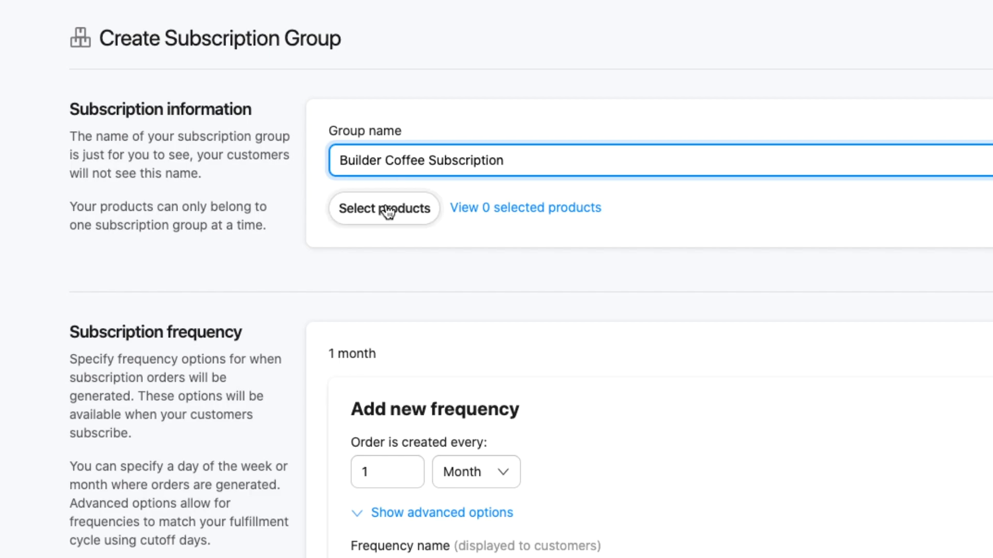
- Select Bold Builder Brew as the group's only product
left_click(384, 208)
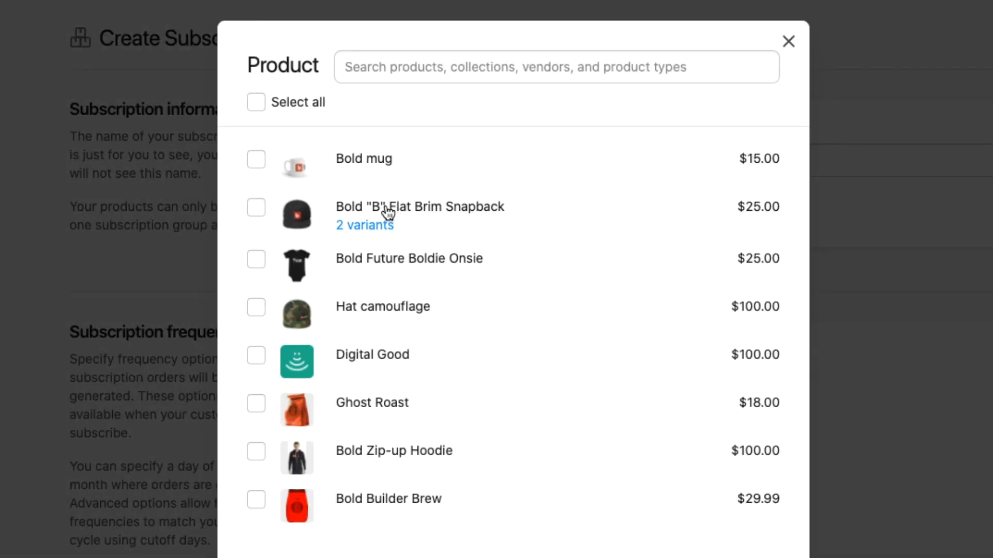
left_click(255, 499)
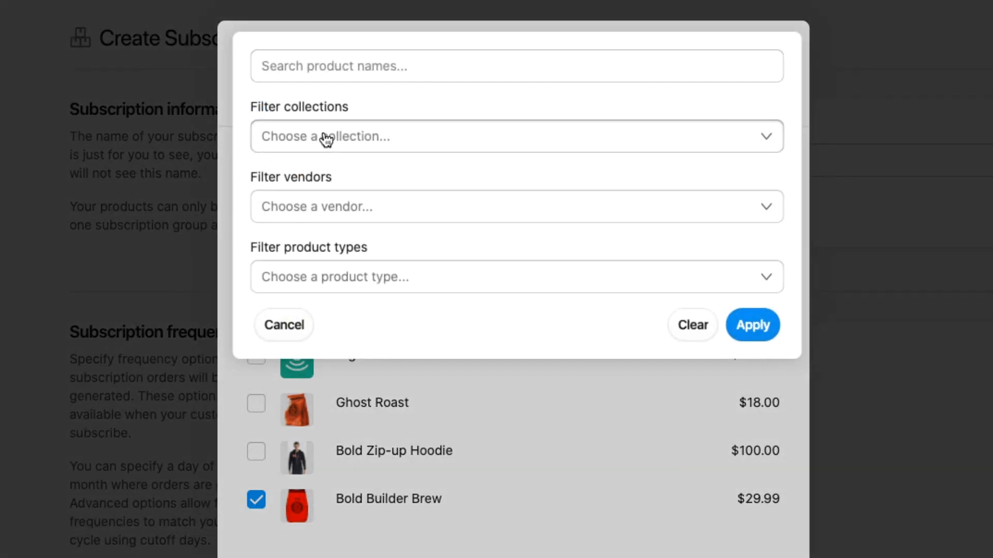
mouse_move(308, 245)
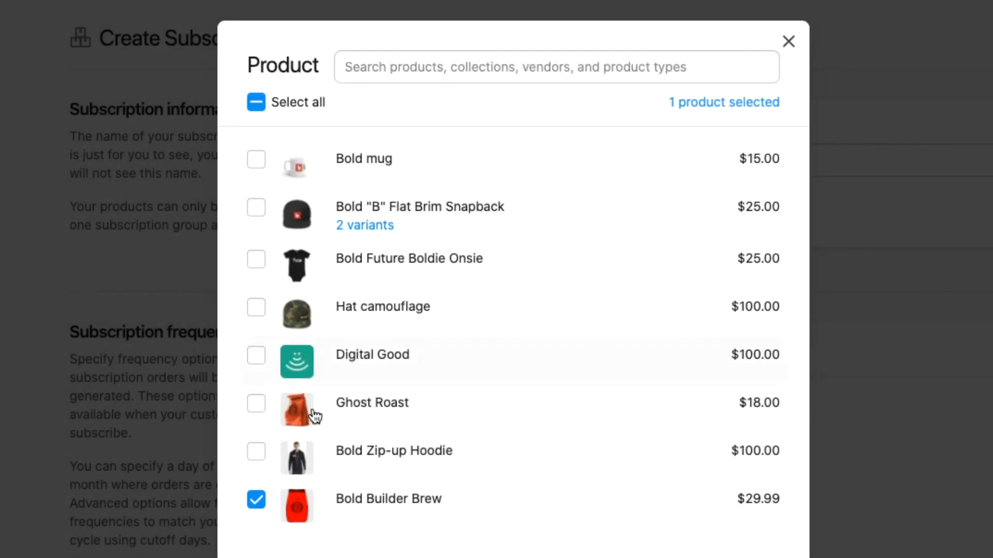
left_click(789, 41)
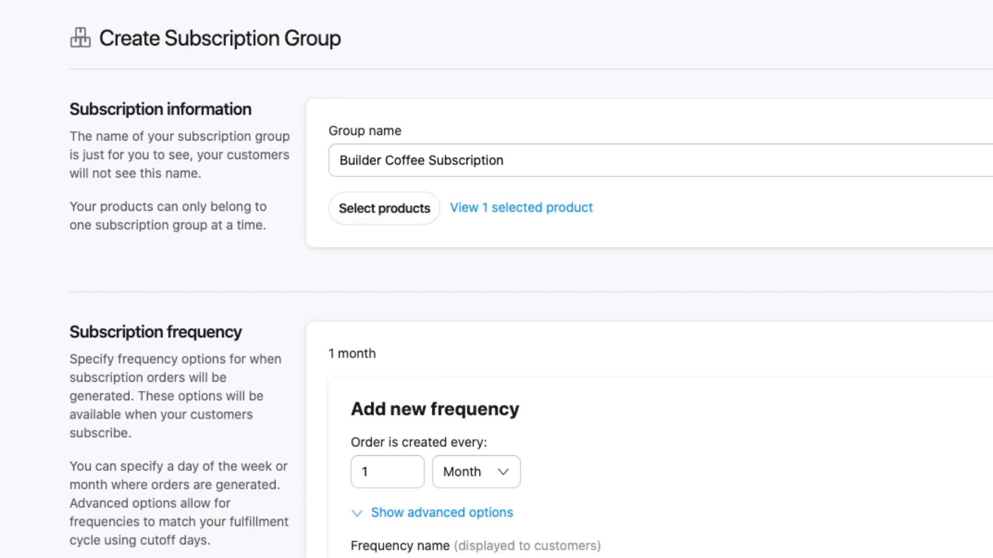
- Give the new frequency a 1-month interval named 'Monthly on order date'
scroll("down", 3)
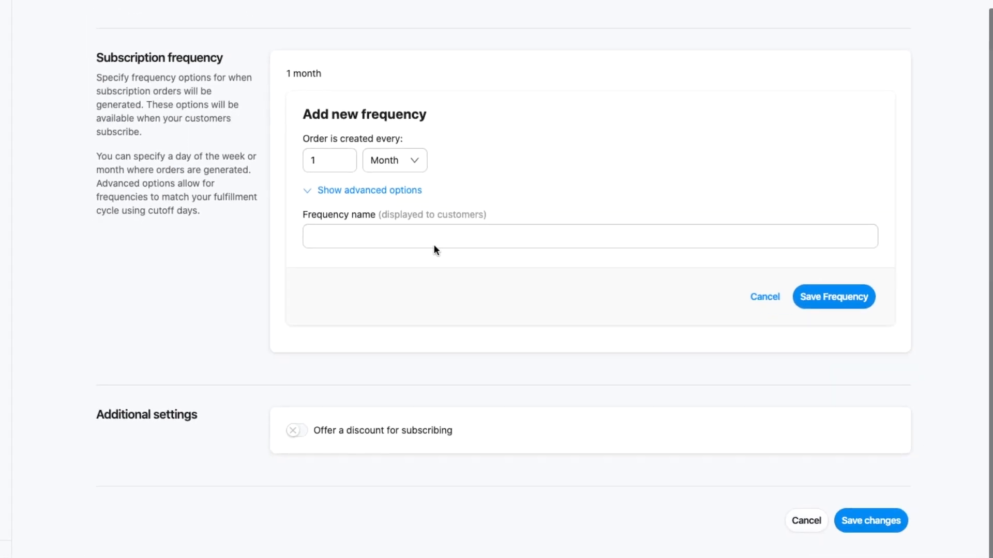
left_click(393, 160)
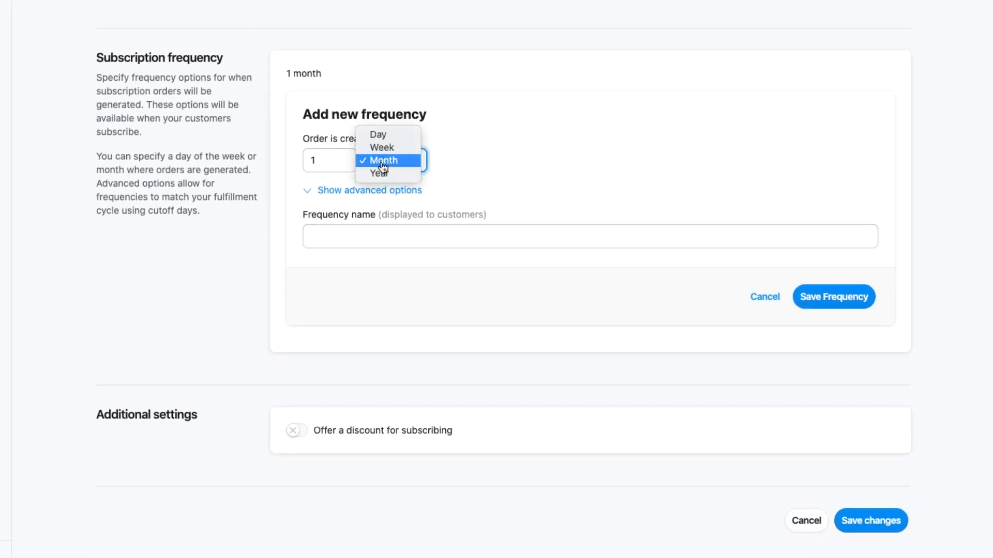
left_click(383, 160)
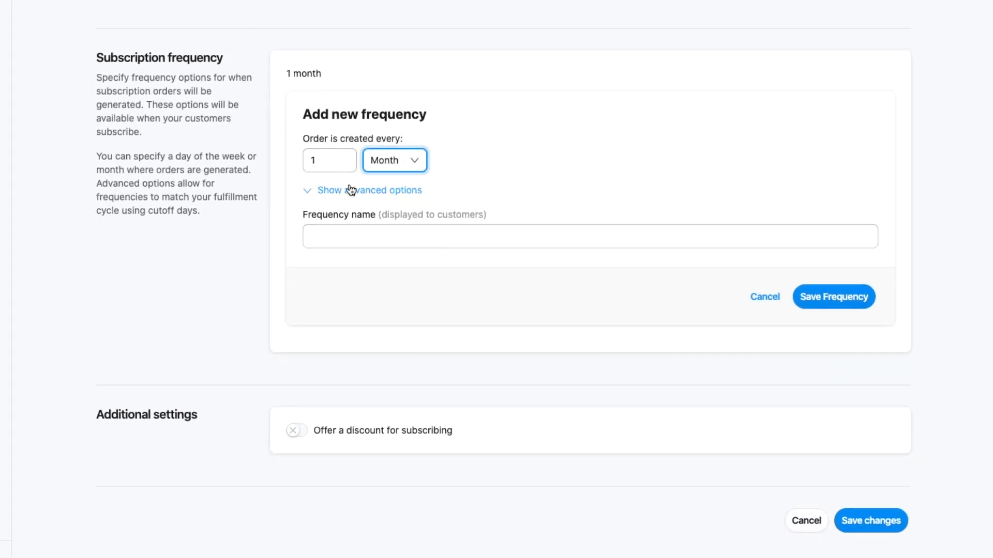
type("Monthly")
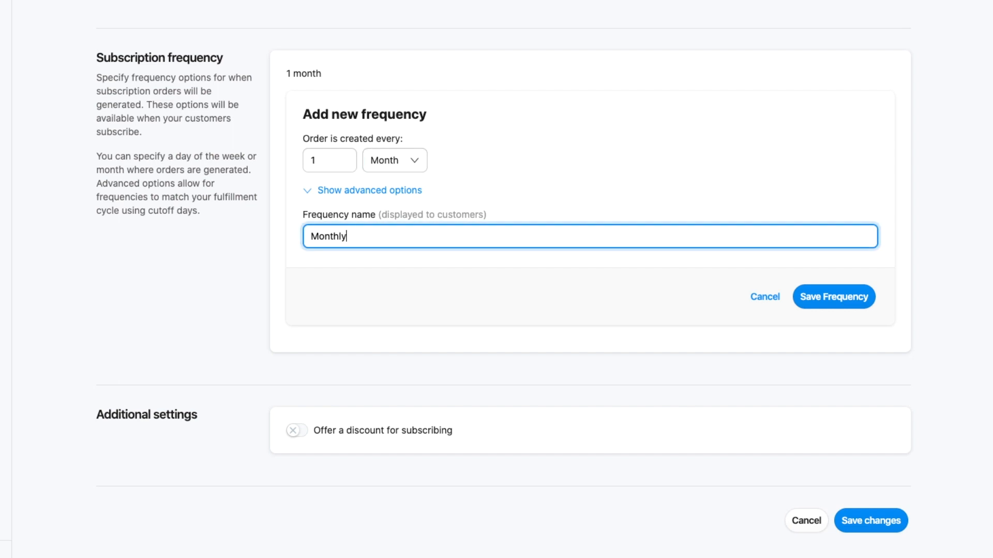
type("on order date")
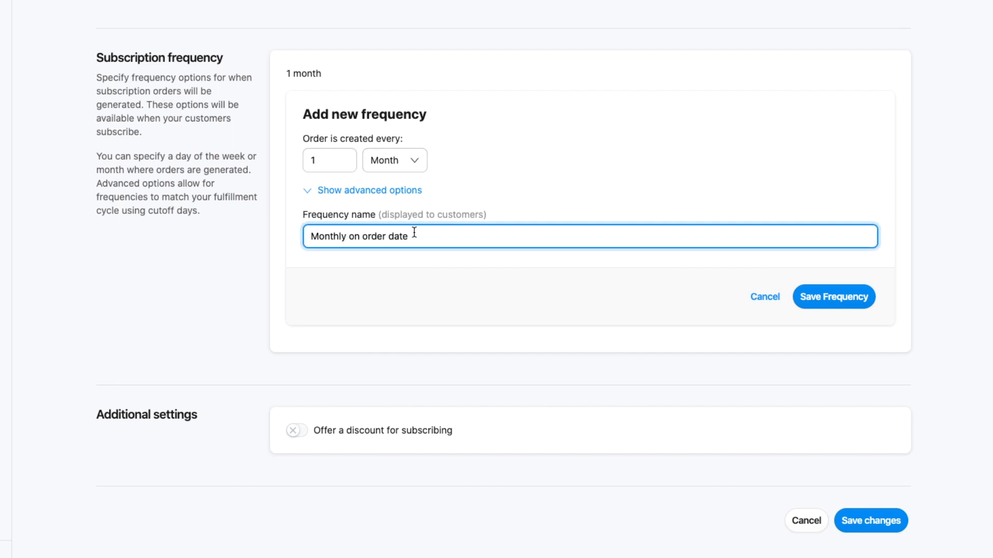
- Schedule orders on the 15th, rename it 'Monthly on the 15th', and save
left_click(370, 190)
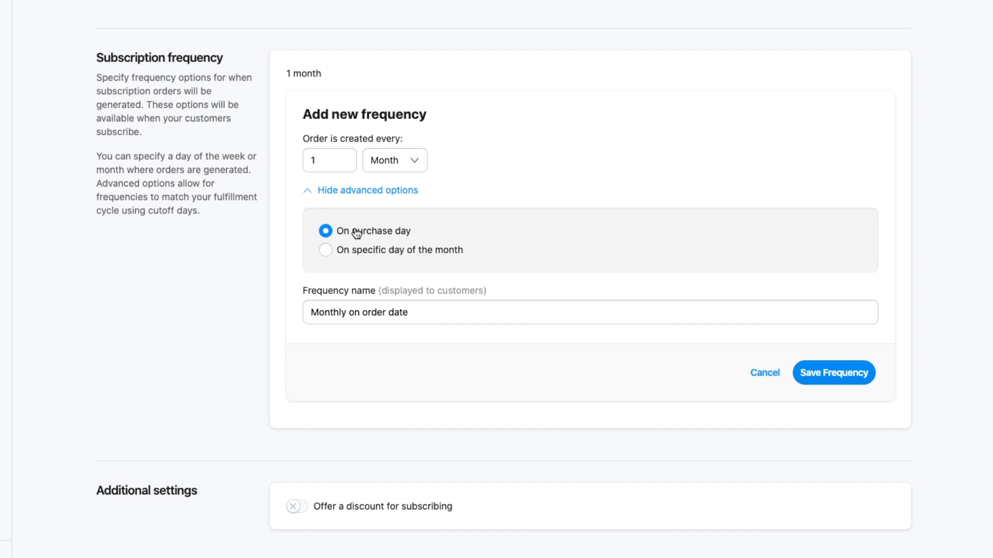
left_click(324, 249)
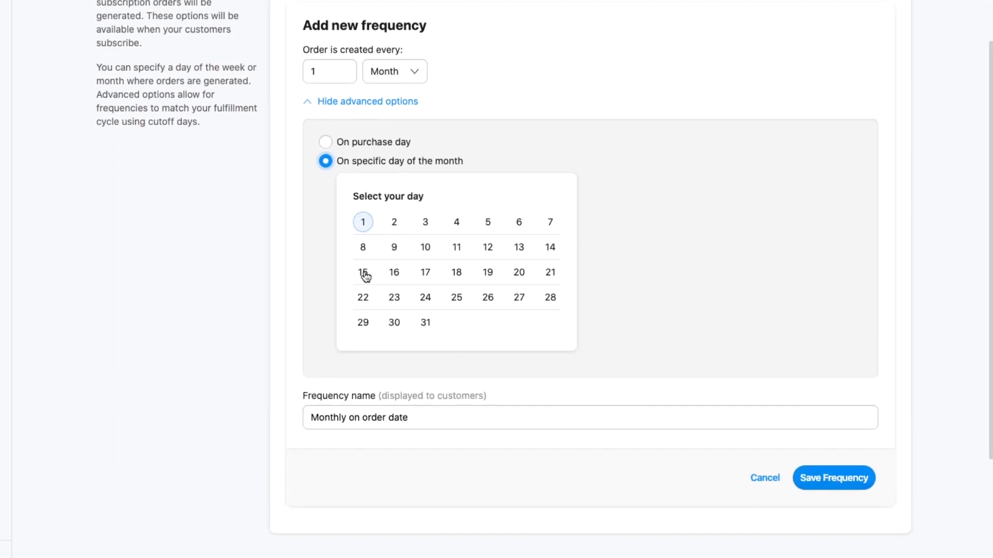
left_click(363, 273)
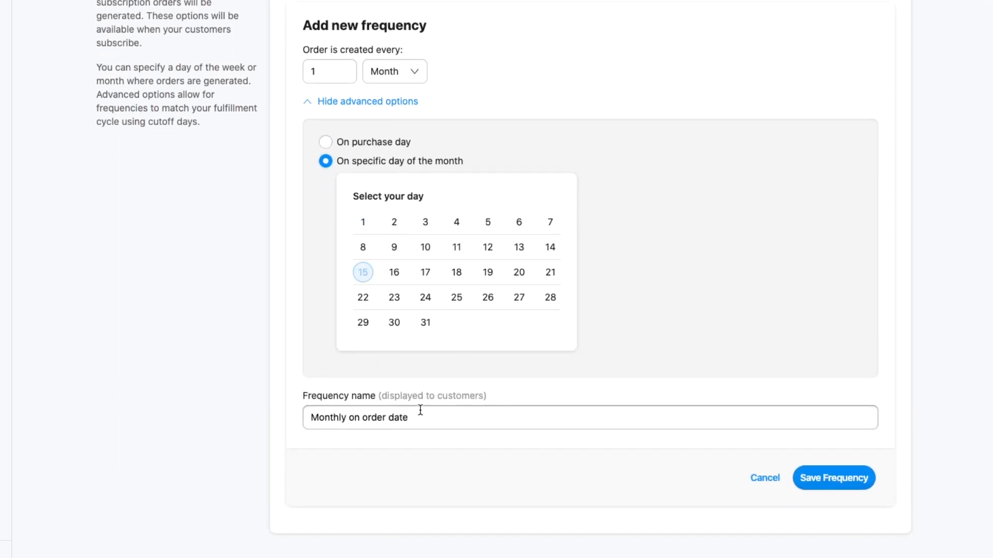
type("Monthly on the 1")
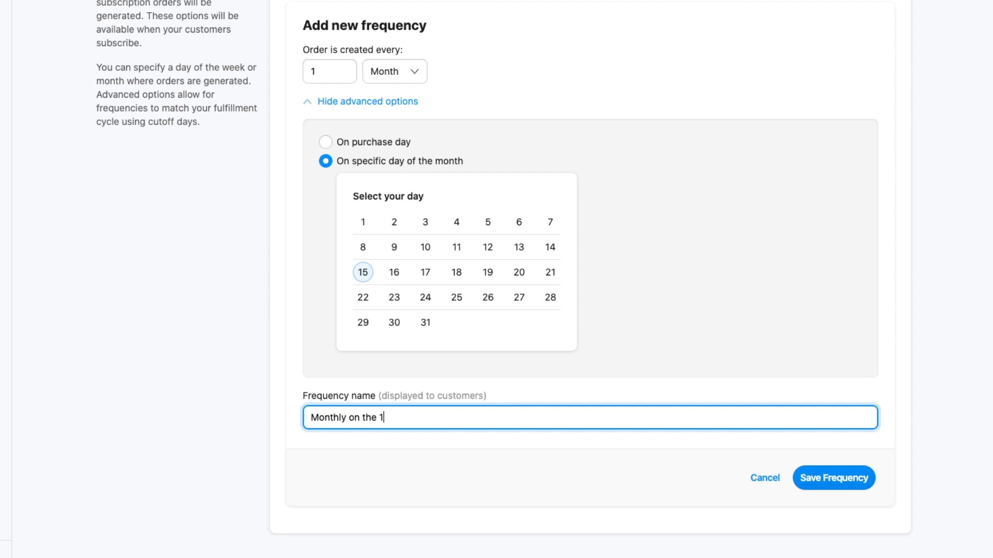
type("5th")
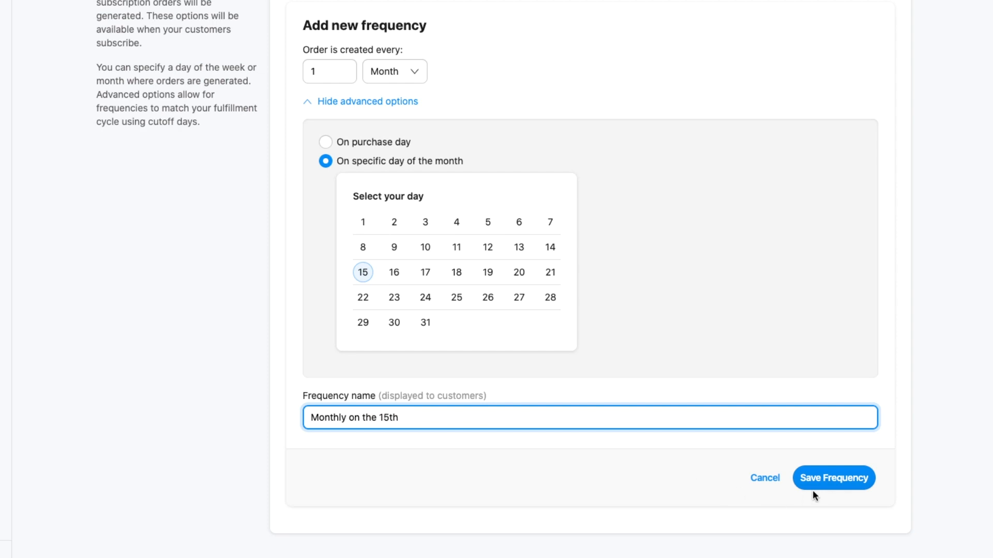
left_click(833, 477)
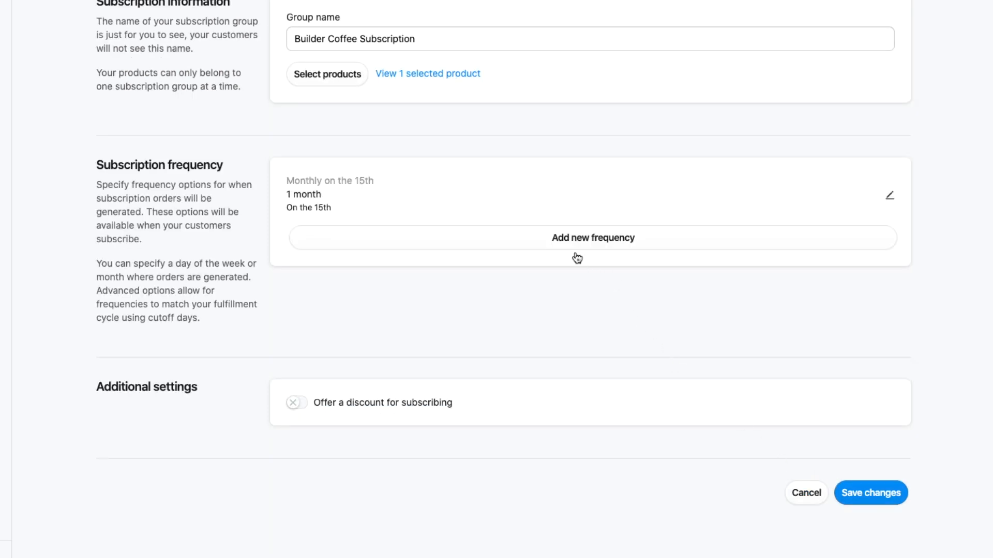
- Add and save a 'Weekly Every Monday' frequency ordering weekly on Monday
left_click(591, 237)
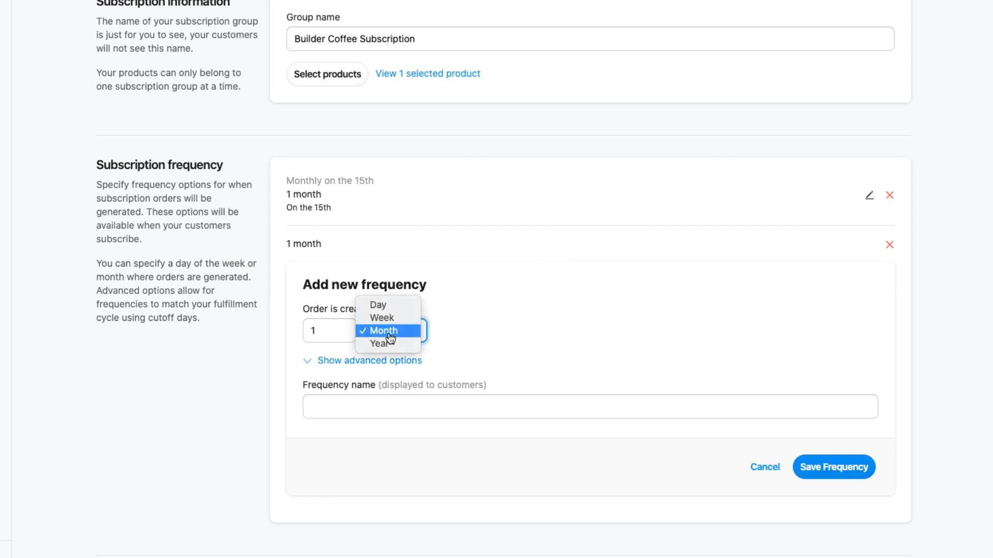
left_click(380, 317)
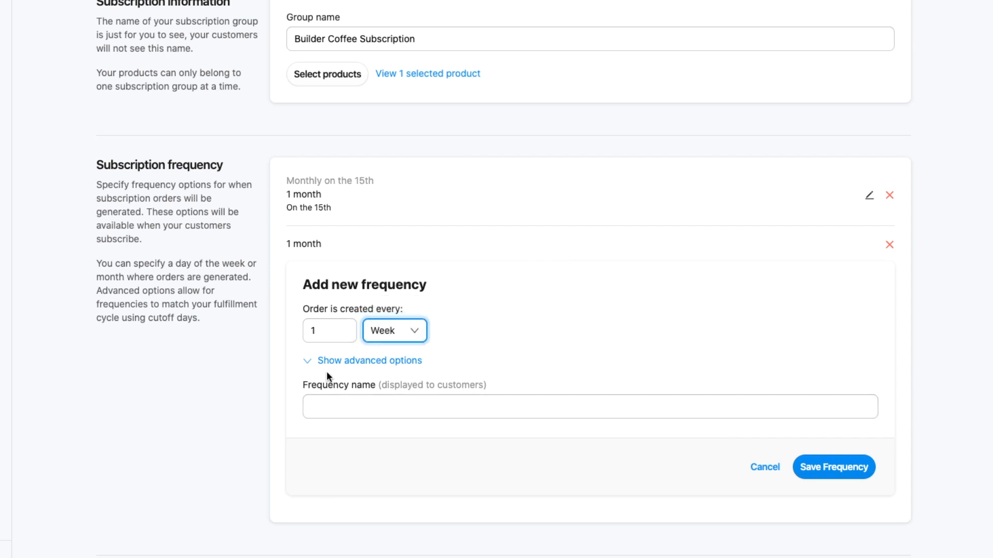
left_click(370, 360)
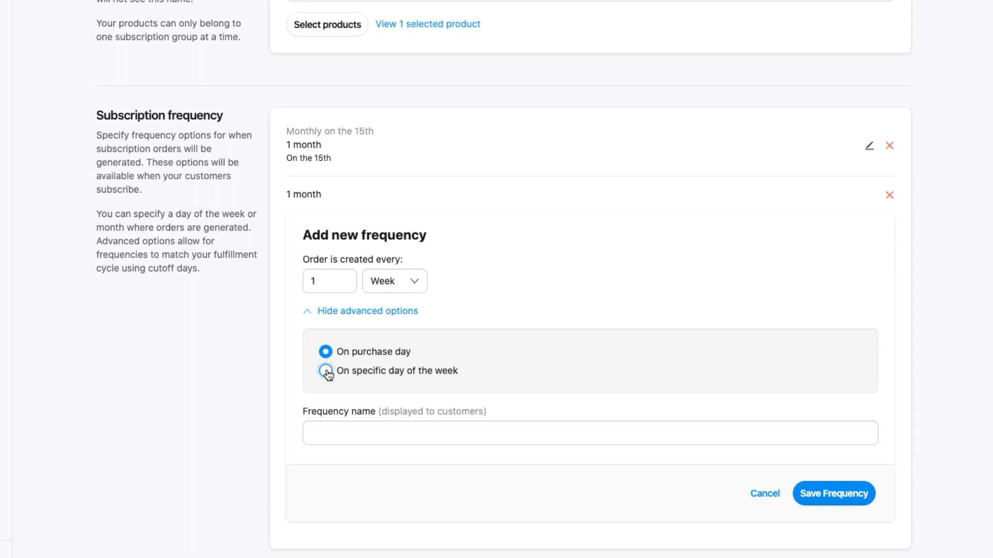
left_click(324, 371)
type("Weekly Every M")
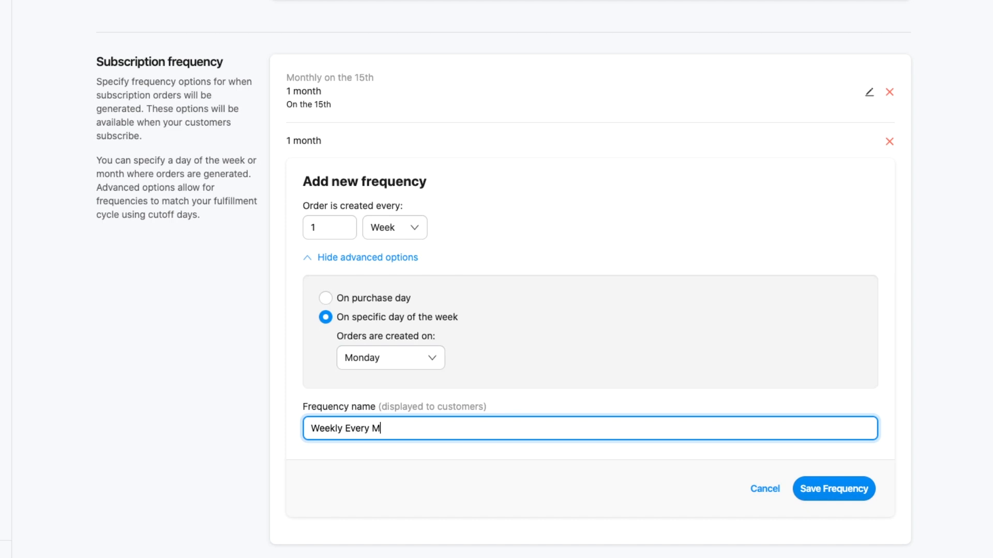
type("onday")
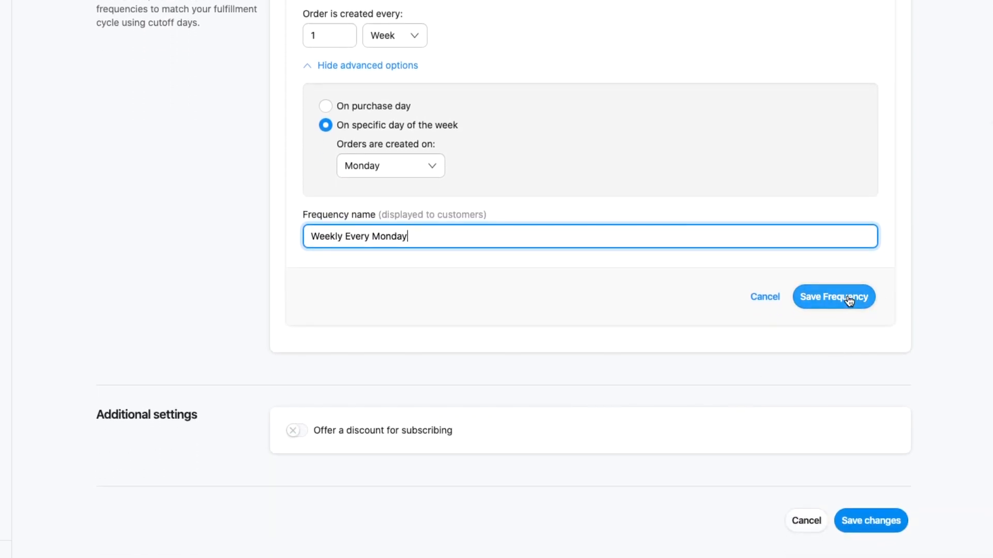
left_click(833, 296)
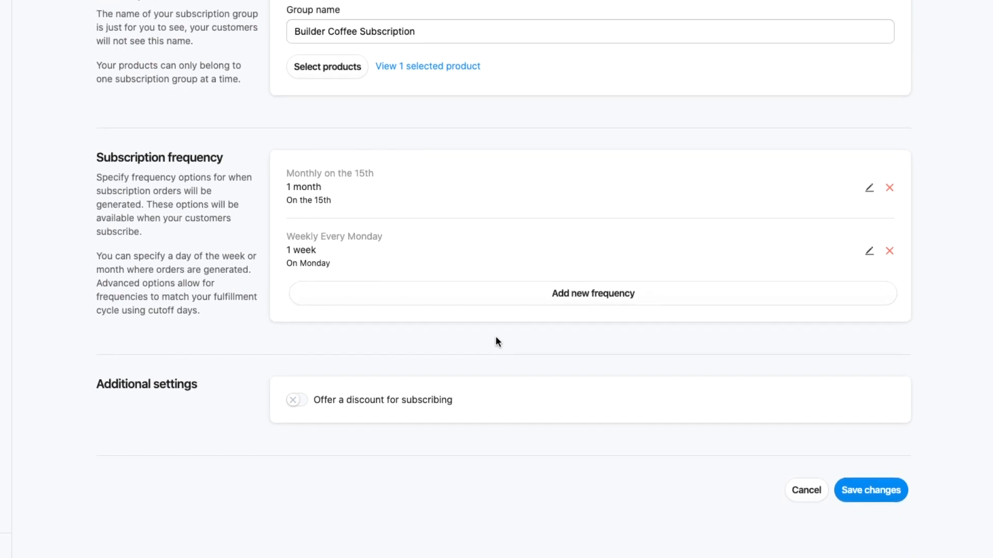
- Offer a 10% percent-off subscriber discount and save the group
left_click(296, 400)
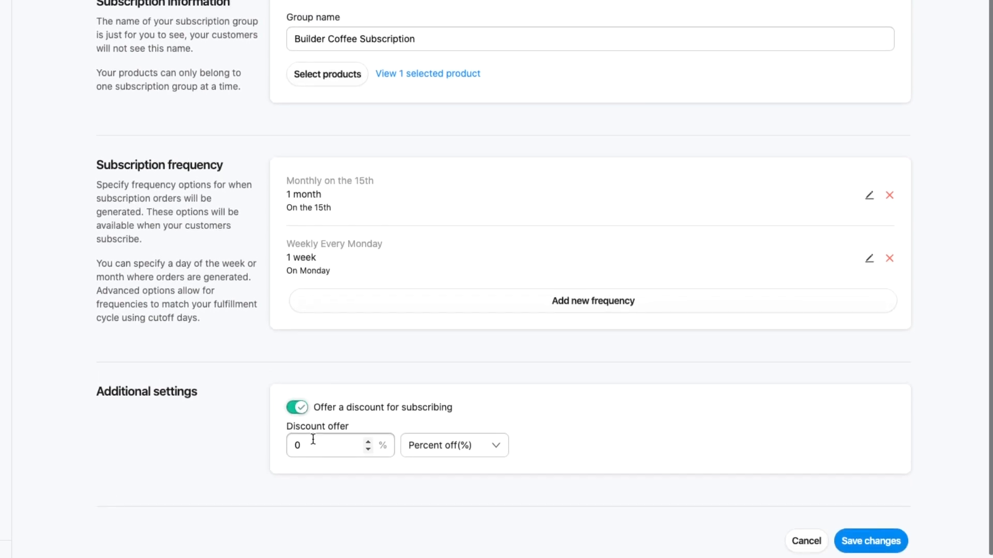
left_click(453, 446)
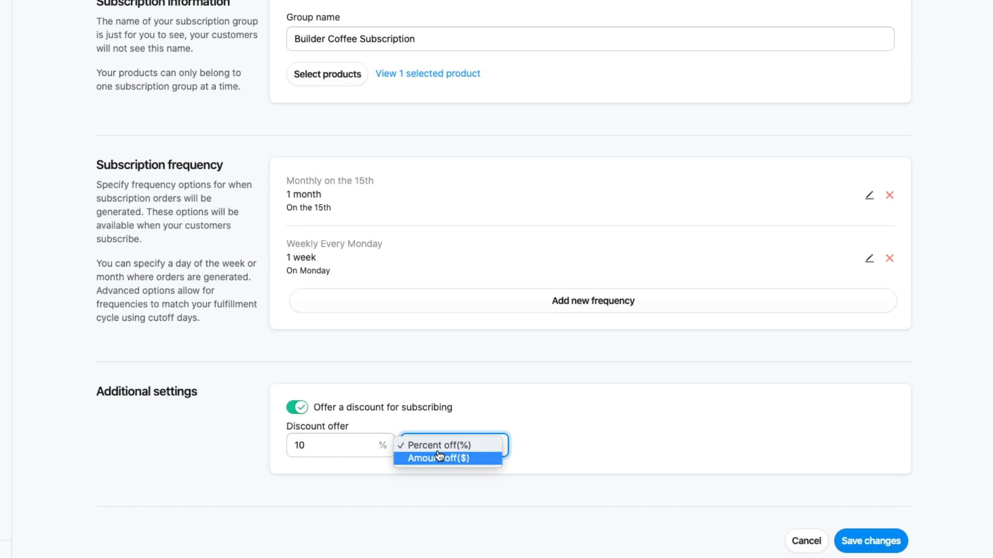
left_click(439, 445)
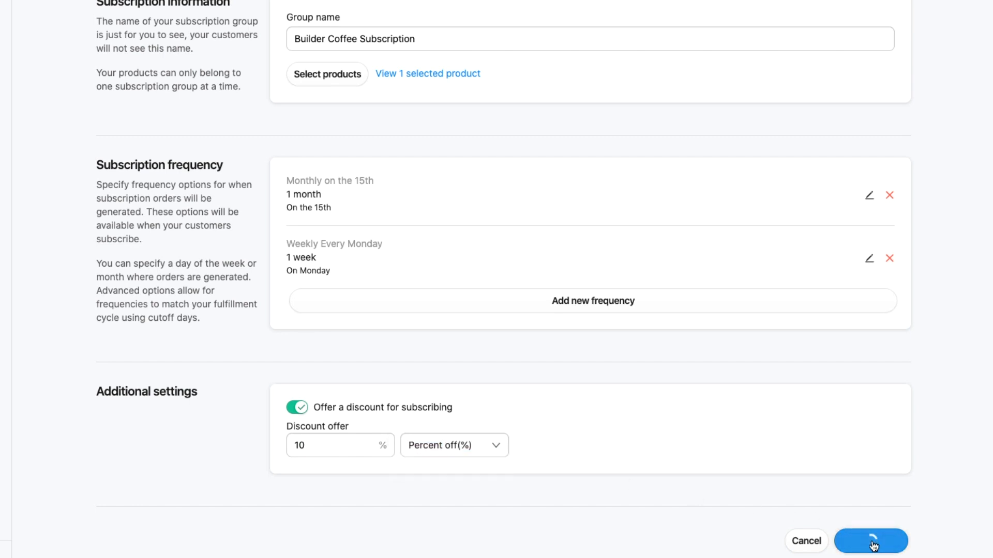
left_click(870, 542)
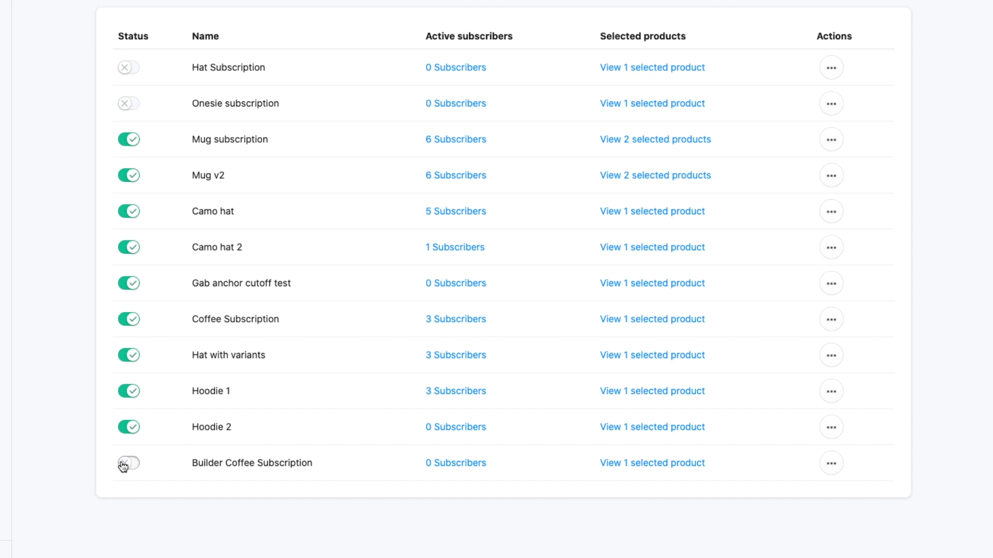
- Turn on the Status toggle for Builder Coffee Subscription
left_click(128, 463)
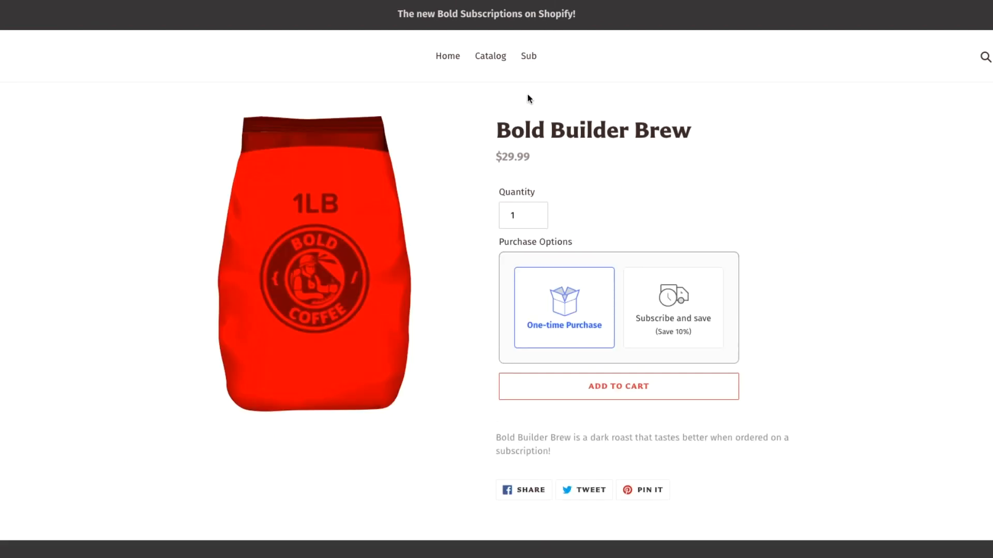
- Add Bold Builder Brew to the cart as a Weekly Every Monday subscription
left_click(672, 310)
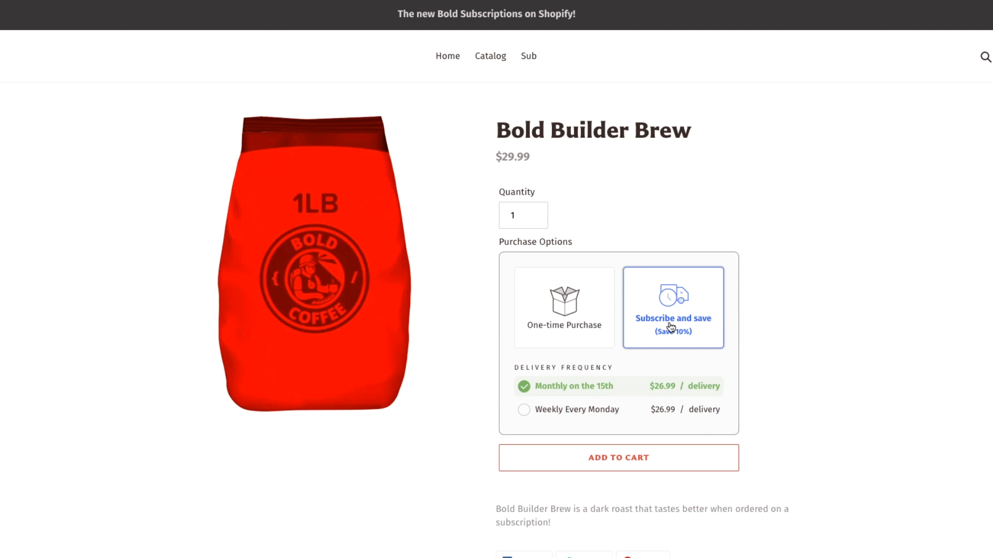
scroll("down", 3)
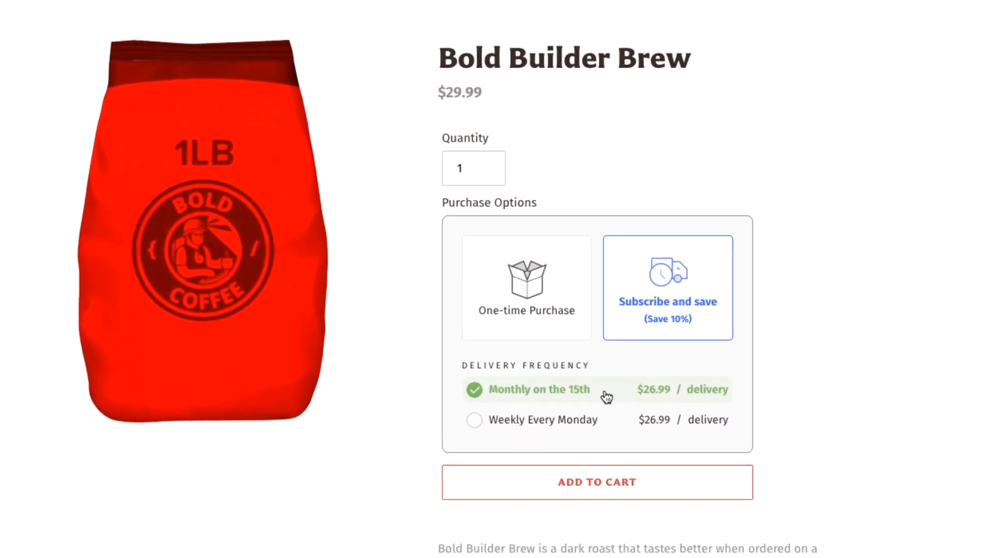
mouse_move(563, 434)
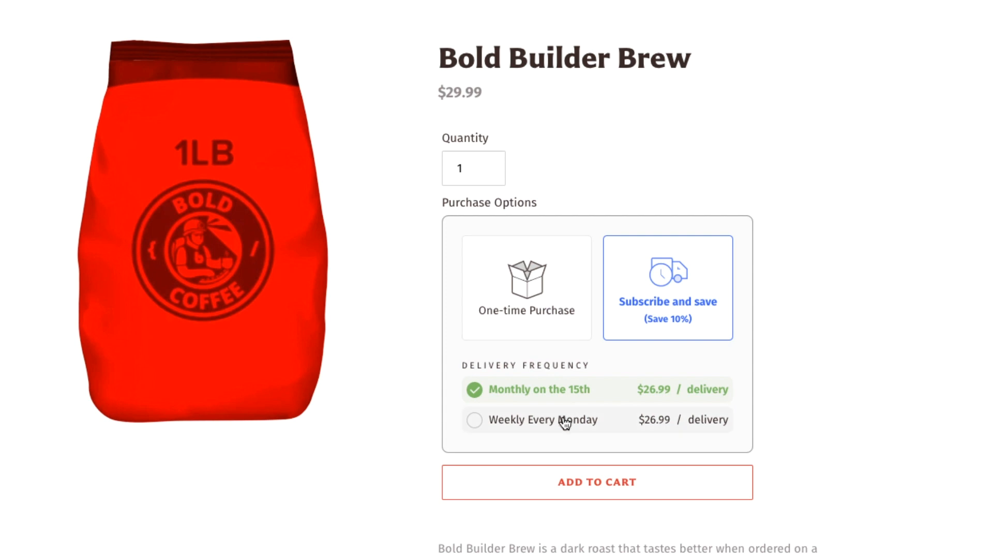
left_click(473, 420)
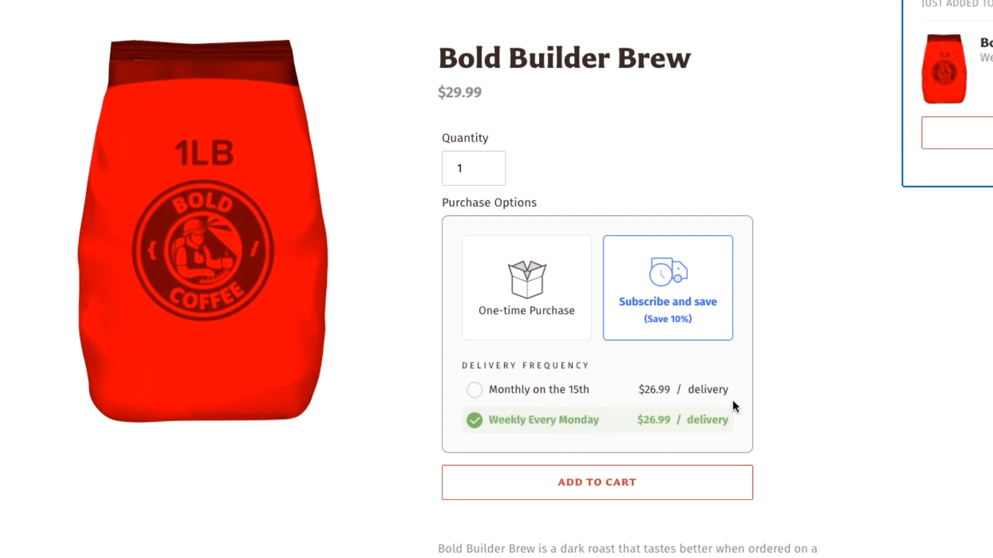
left_click(595, 482)
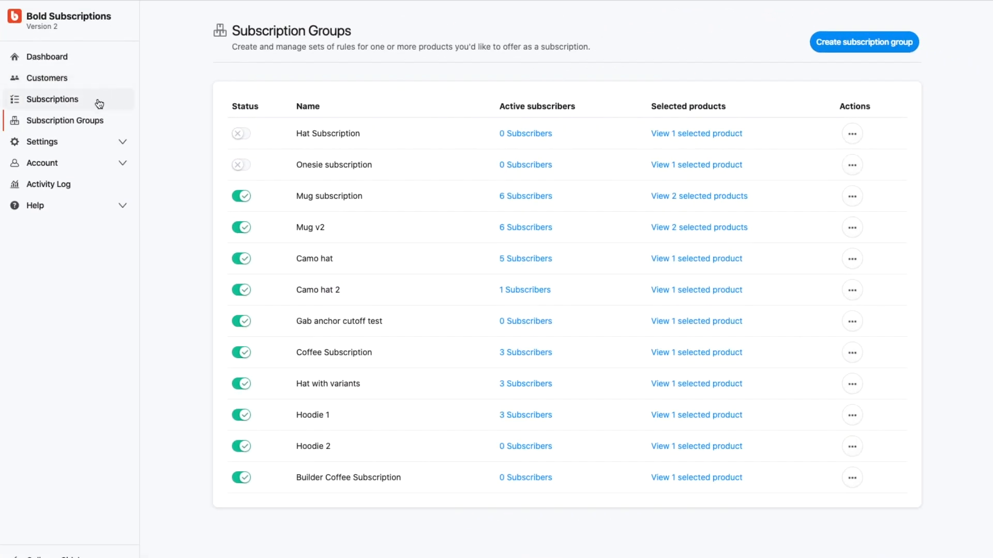
- Preview the Subscription Created email in Email Notifications settings
left_click(42, 141)
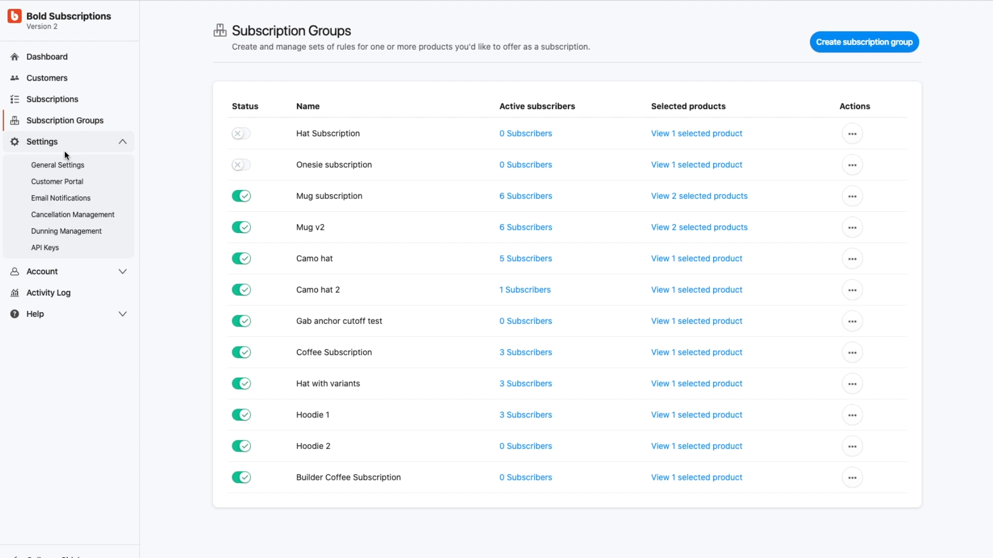
left_click(61, 198)
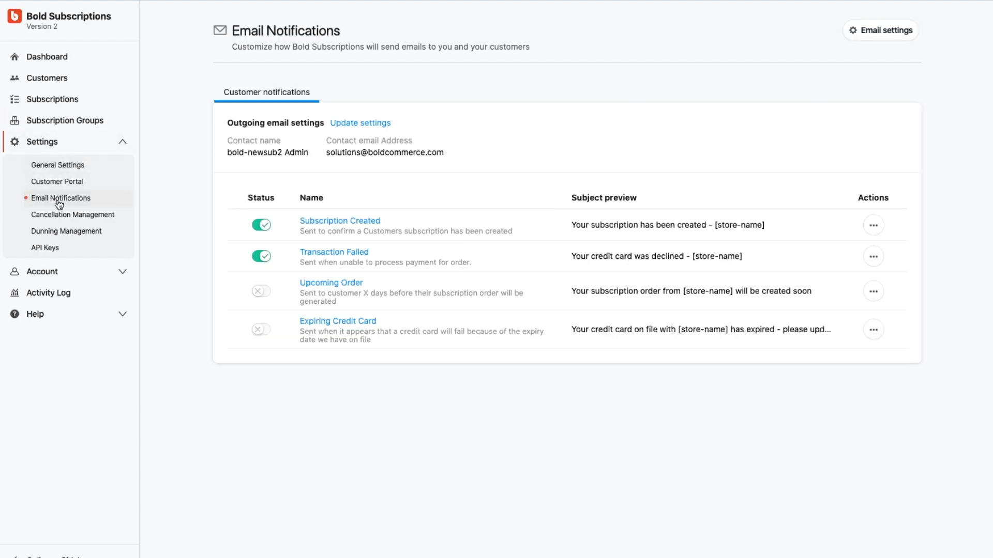
left_click(339, 221)
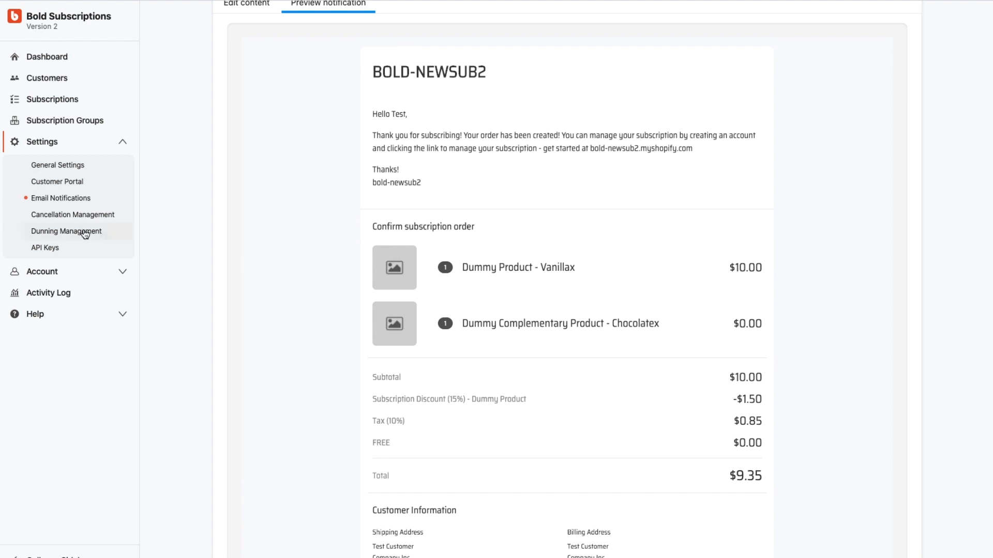
- Review dunning settings: 8 retry attempts, 1 day between retries, then cancel
left_click(66, 231)
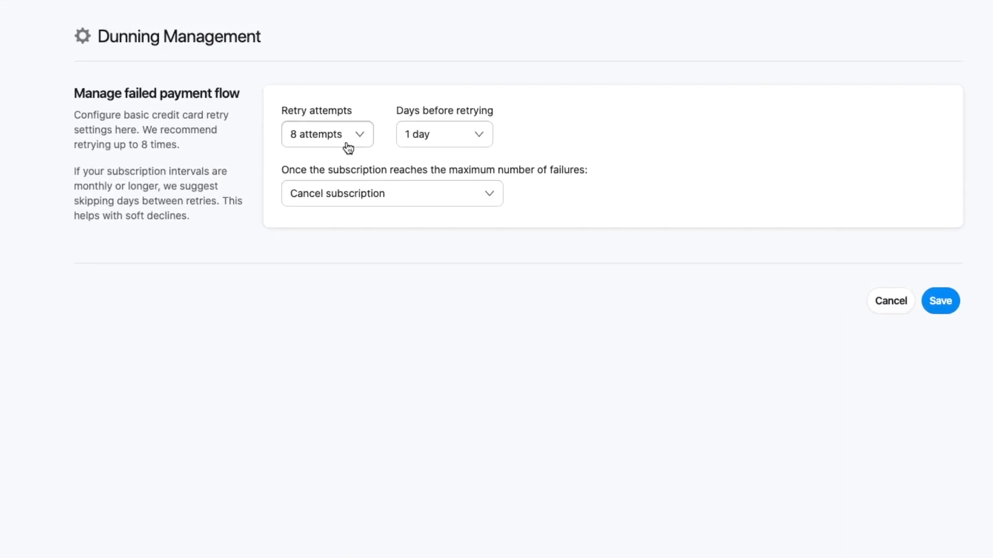
left_click(328, 134)
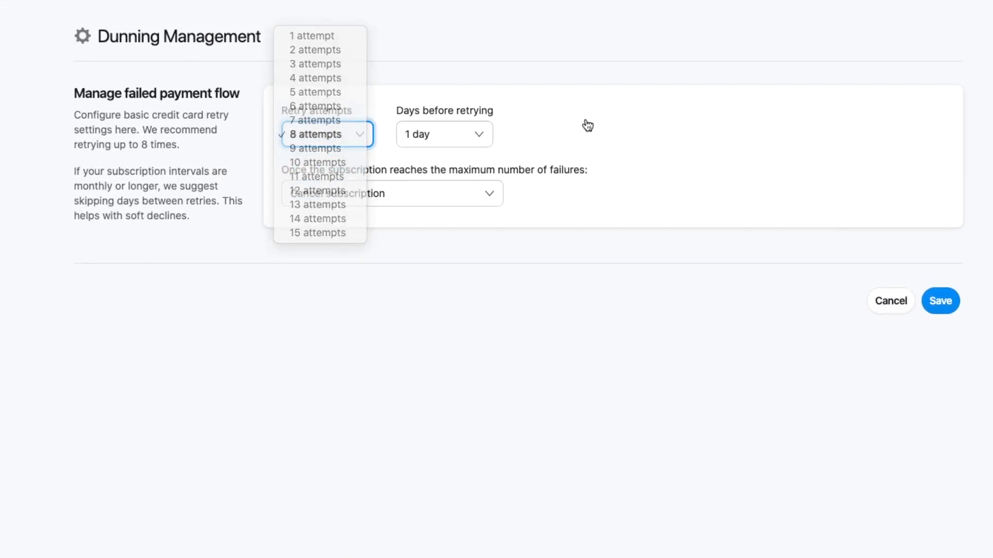
left_click(317, 133)
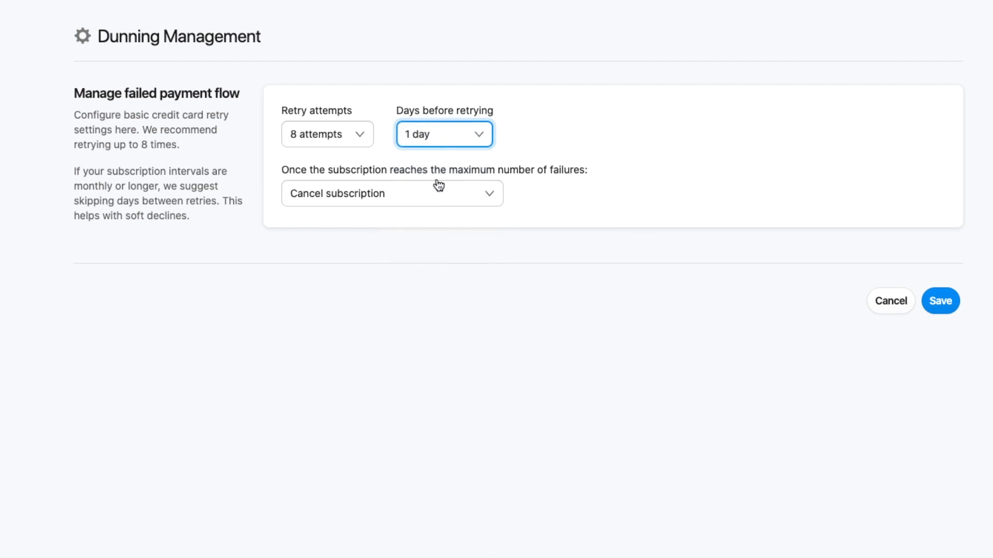
left_click(391, 193)
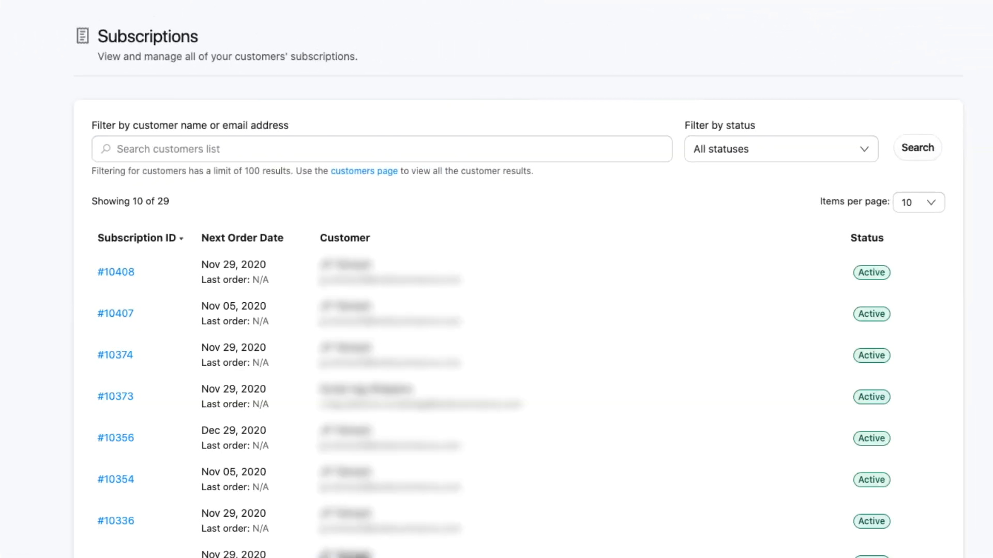
mouse_move(266, 283)
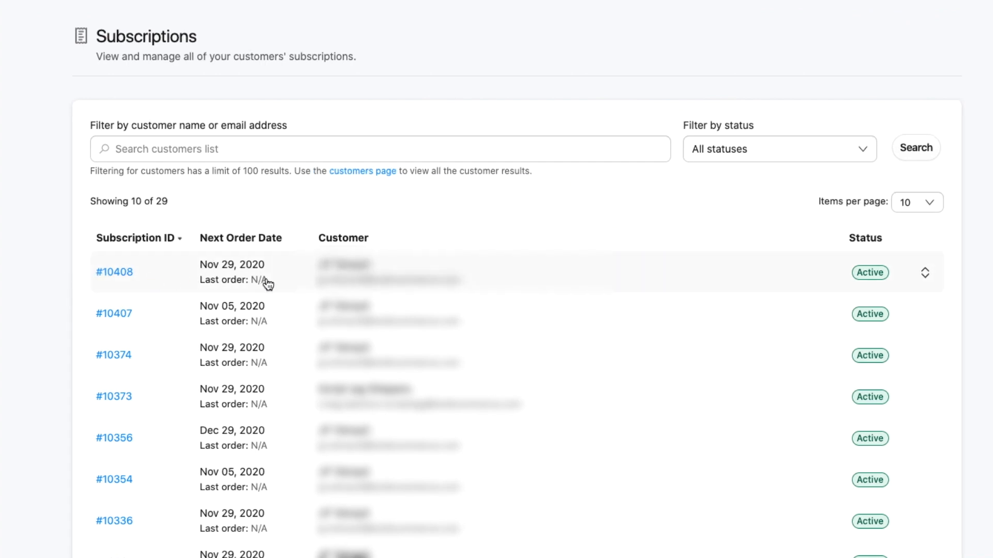
- Change subscription #10410's future order frequency to Every 2 Months
left_click(925, 273)
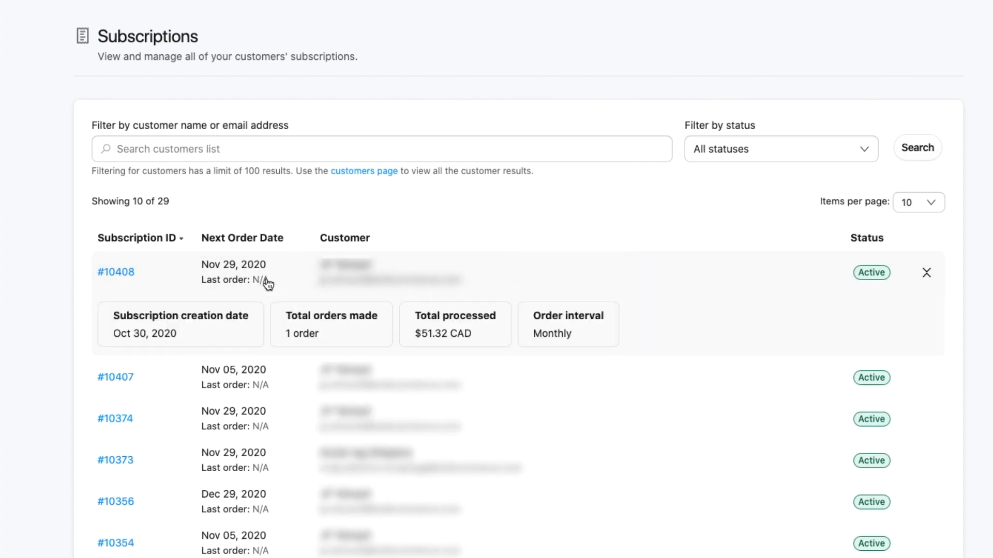
mouse_move(124, 280)
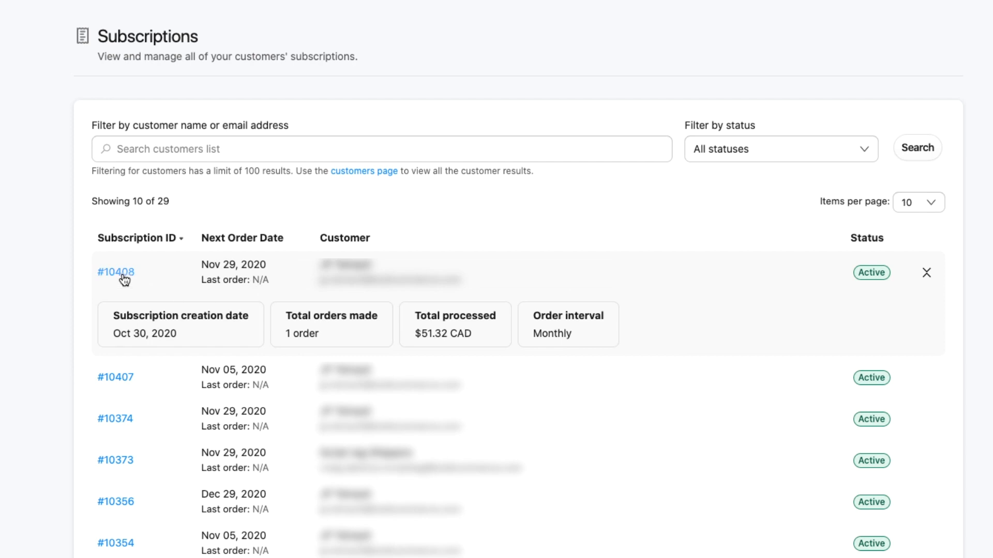
left_click(115, 271)
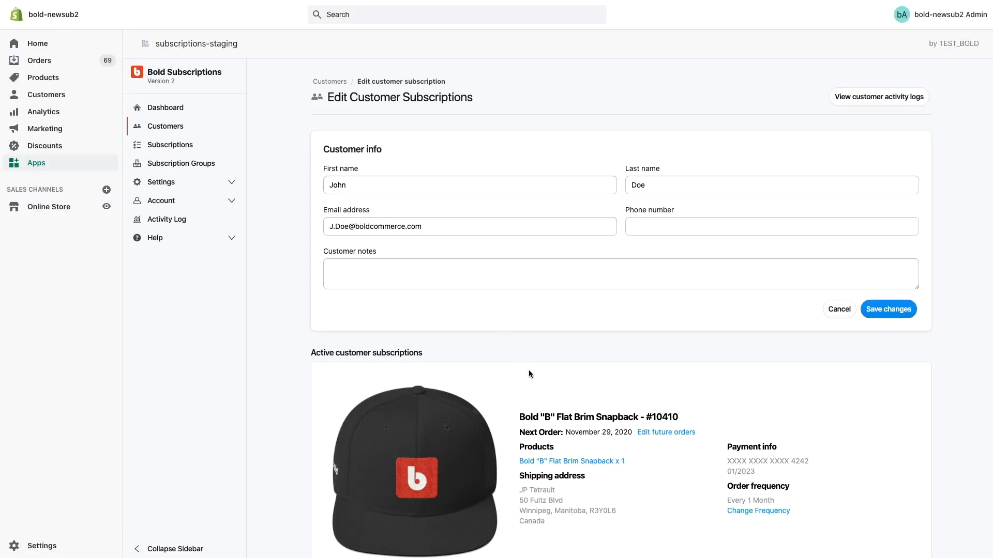
scroll("down", 3)
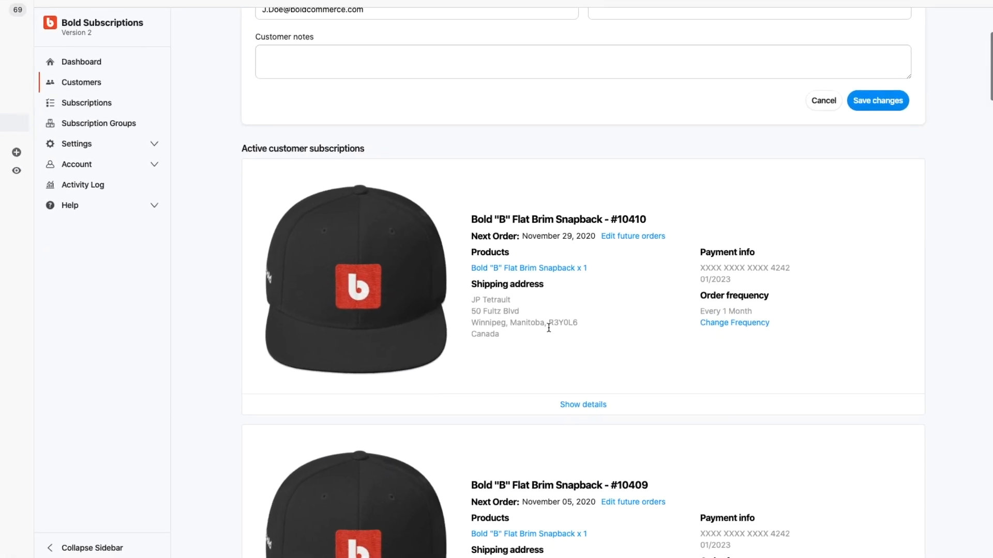
left_click(631, 236)
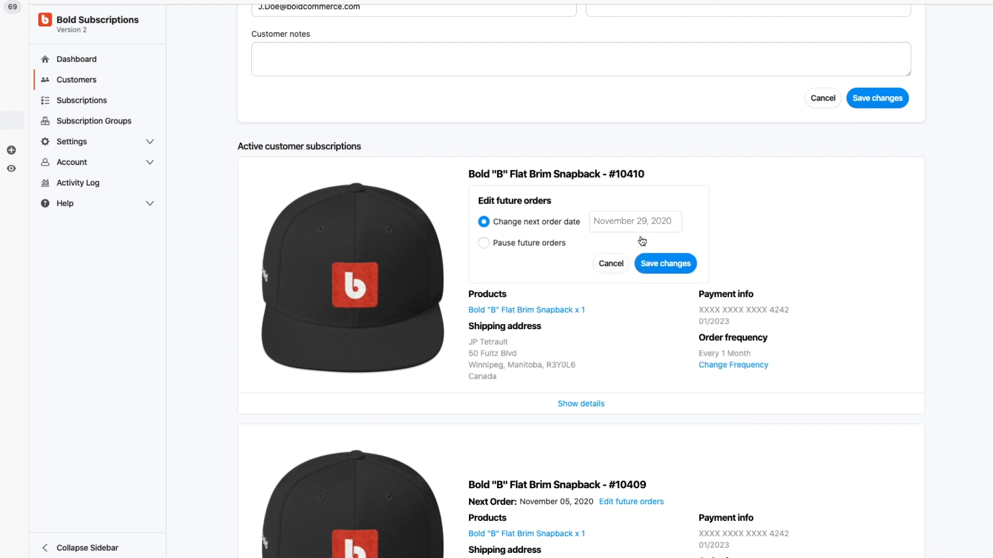
mouse_move(555, 245)
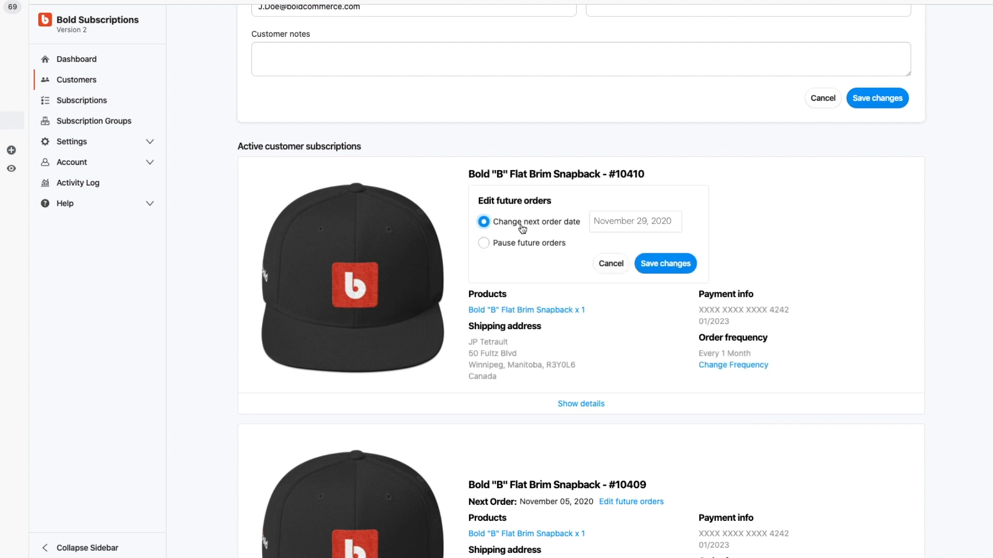
left_click(733, 364)
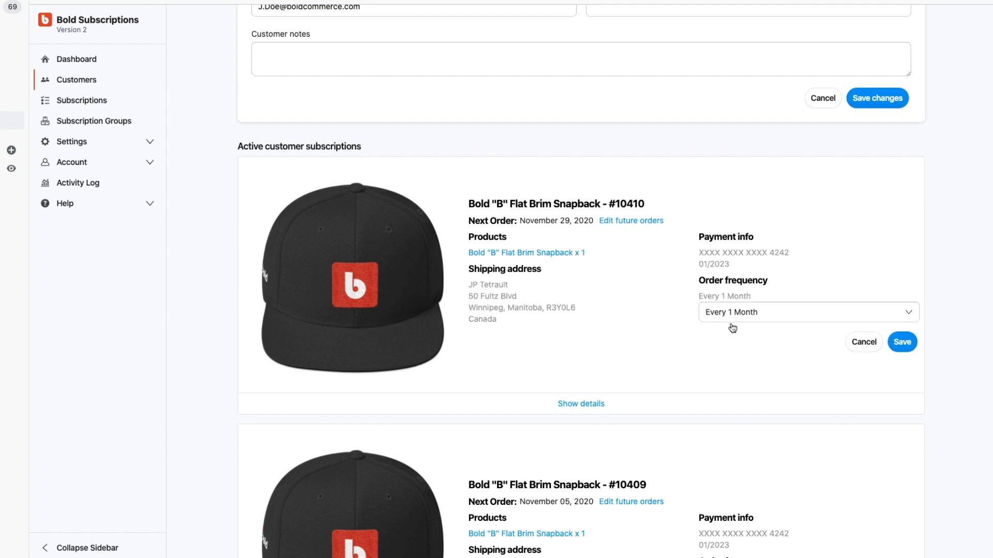
left_click(808, 311)
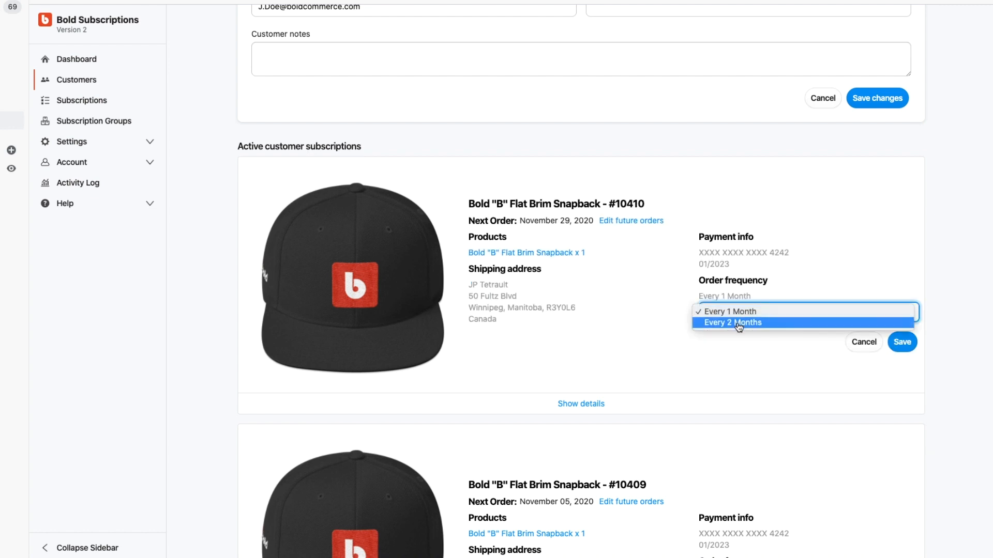
left_click(733, 322)
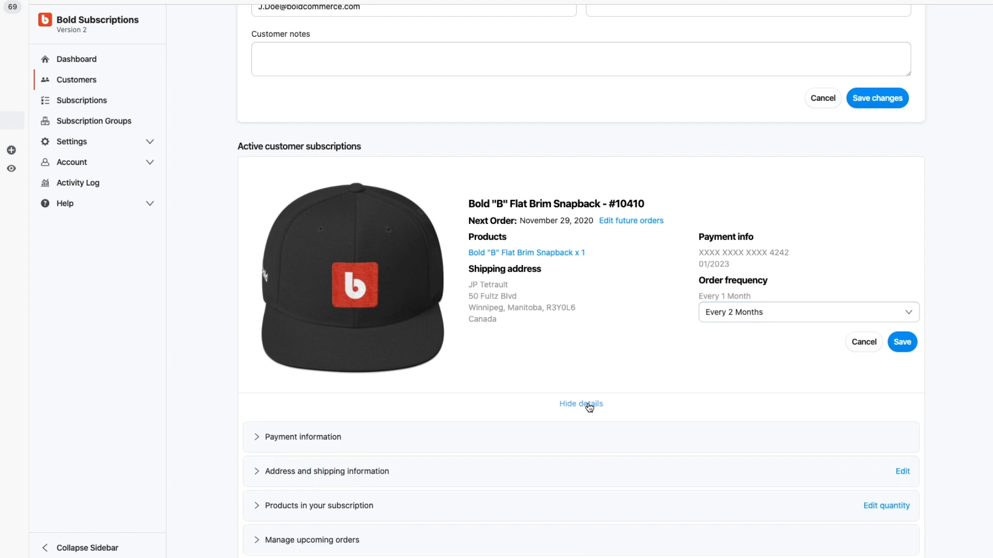
- Expand upcoming orders and skip the November 29, 2020 shipment
scroll("down", 3)
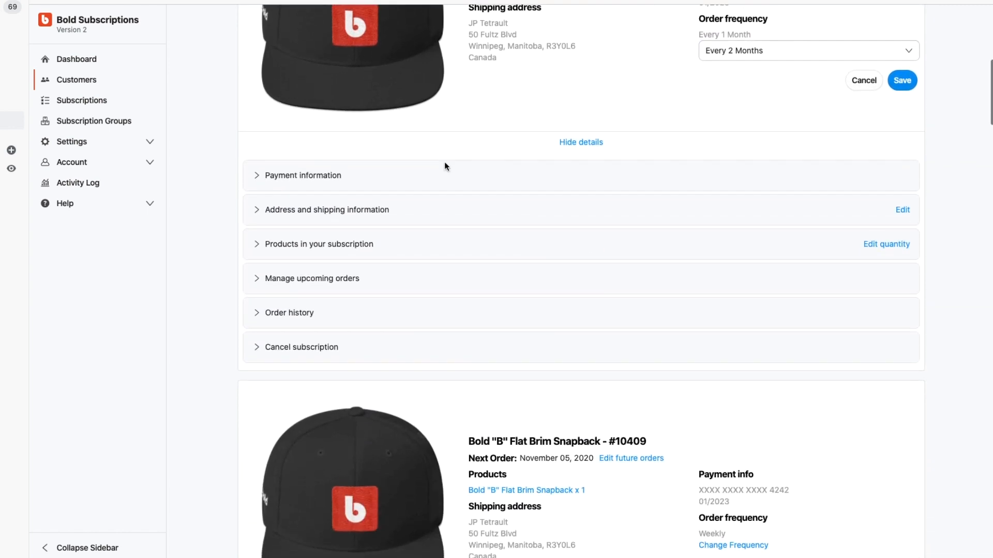
mouse_move(327, 245)
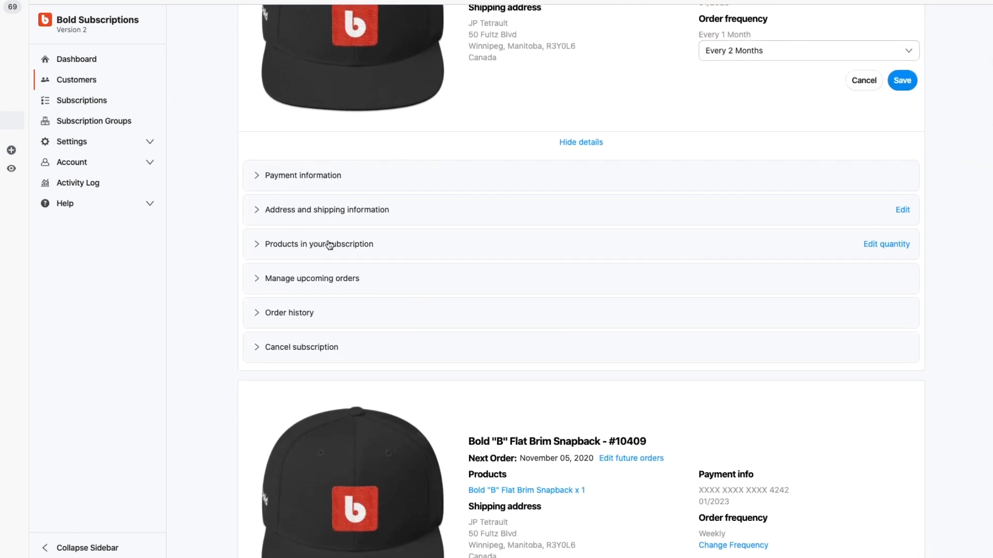
left_click(310, 278)
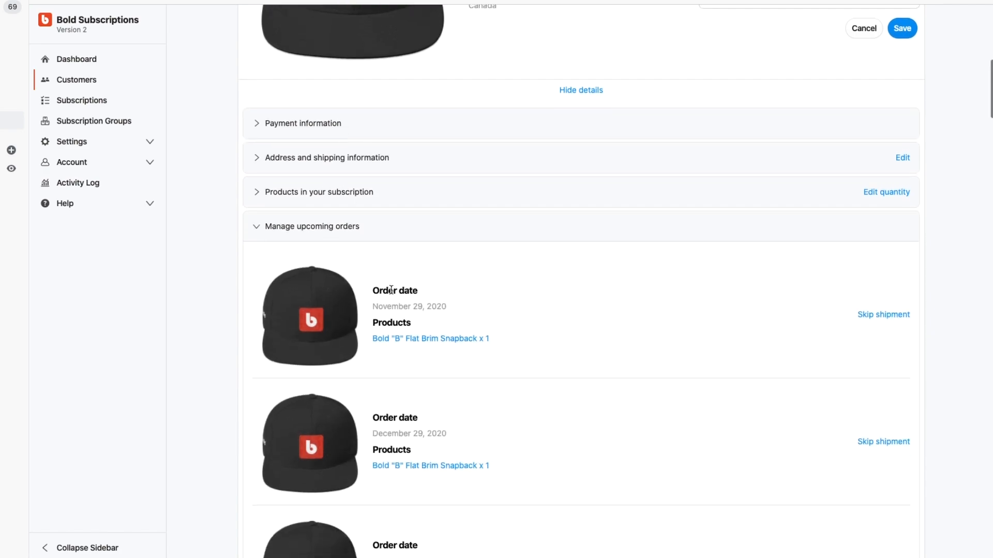
left_click(883, 315)
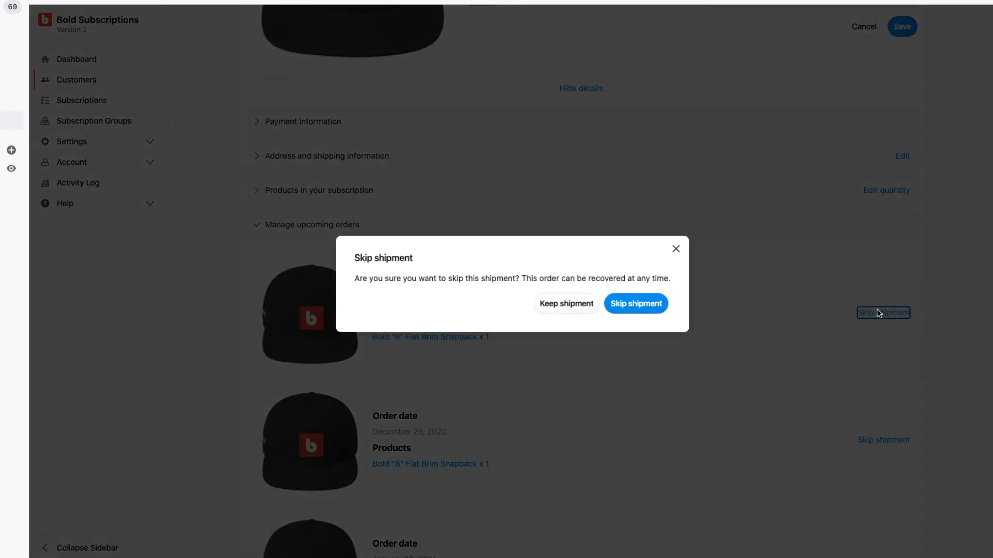
left_click(565, 304)
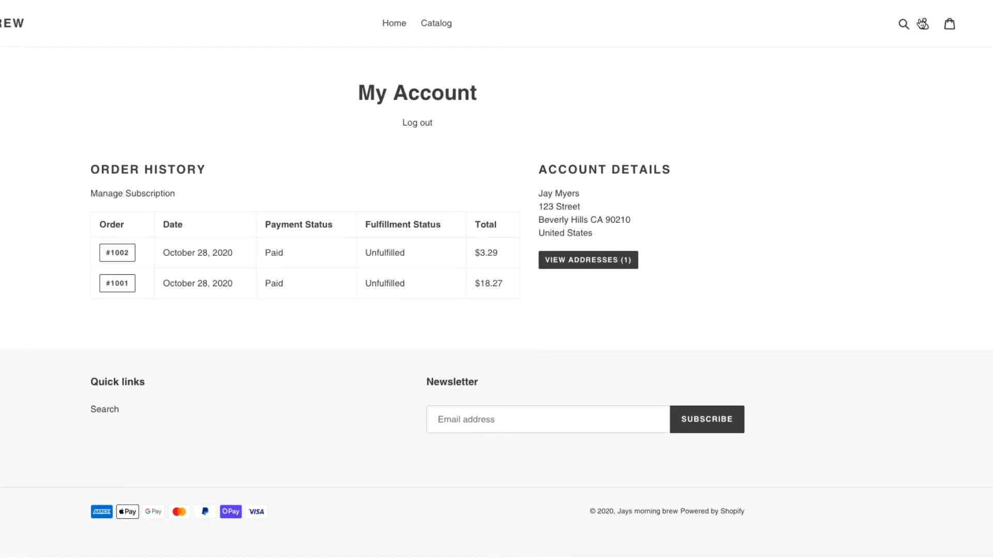
mouse_move(278, 126)
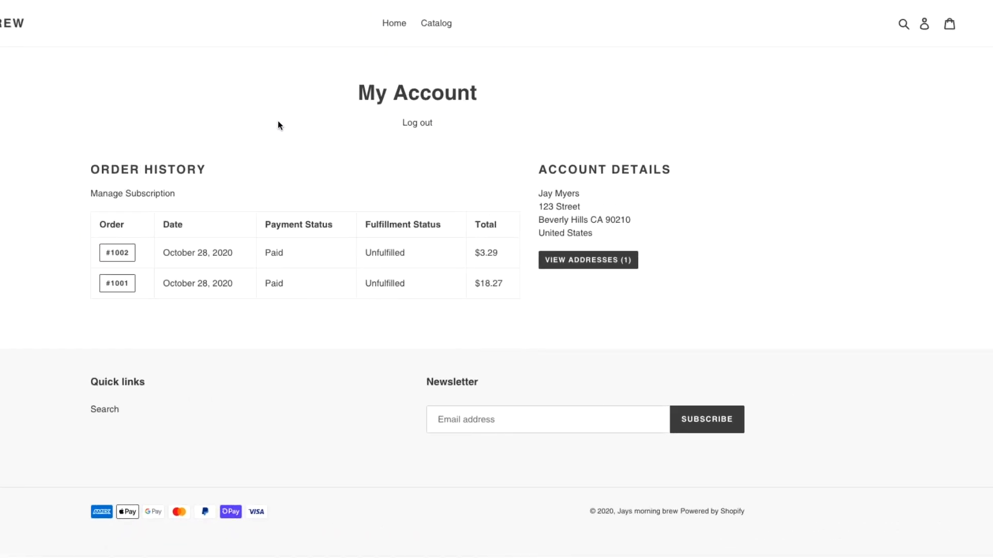
- In the customer portal, set the Mocha Java Morning Blend frequency to Daily
left_click(133, 194)
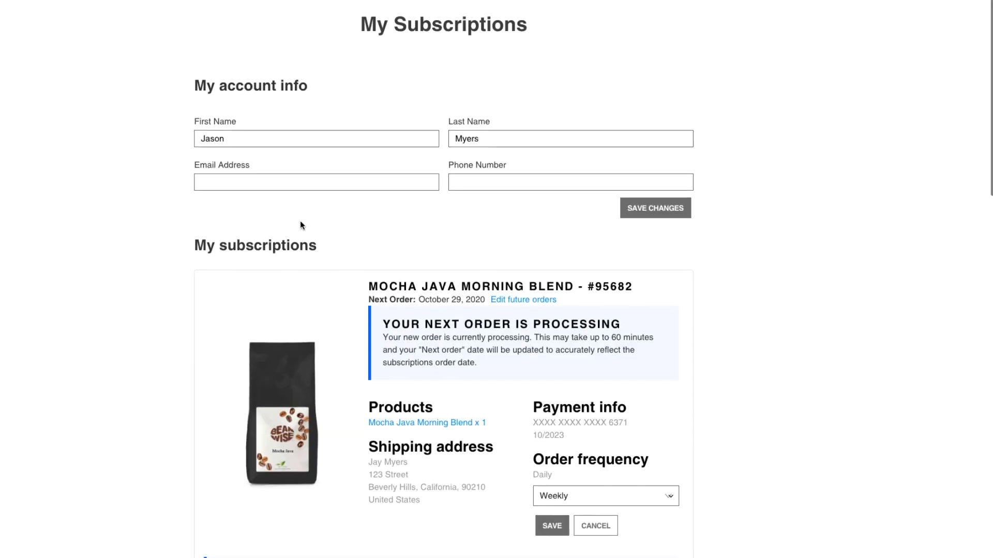
scroll("down", 3)
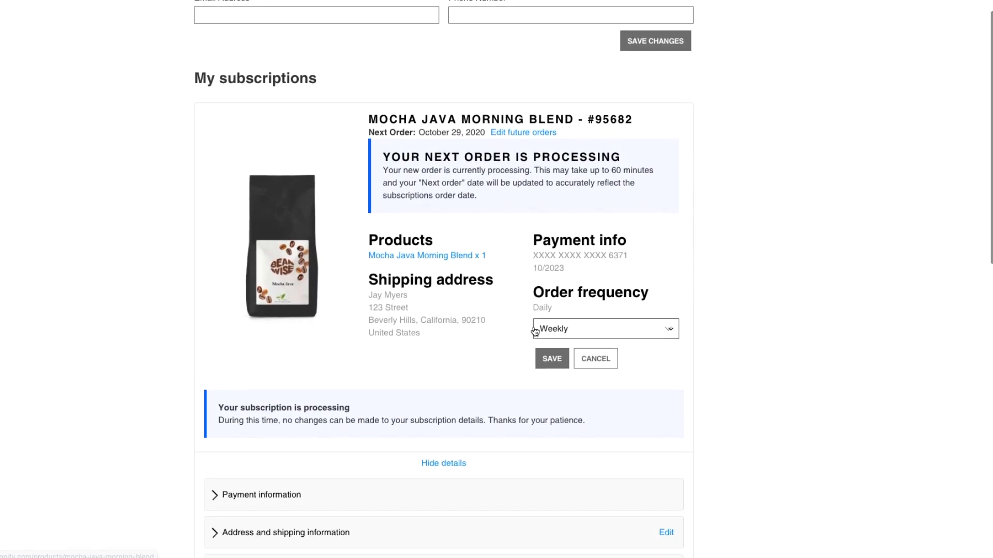
left_click(603, 329)
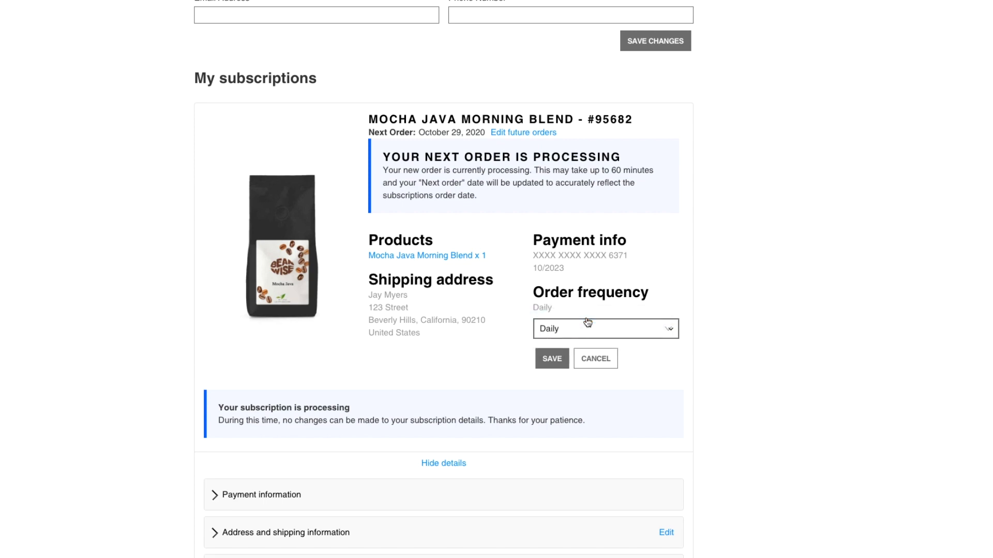
- Expand the subscription's products and its upcoming orders list
scroll("down", 3)
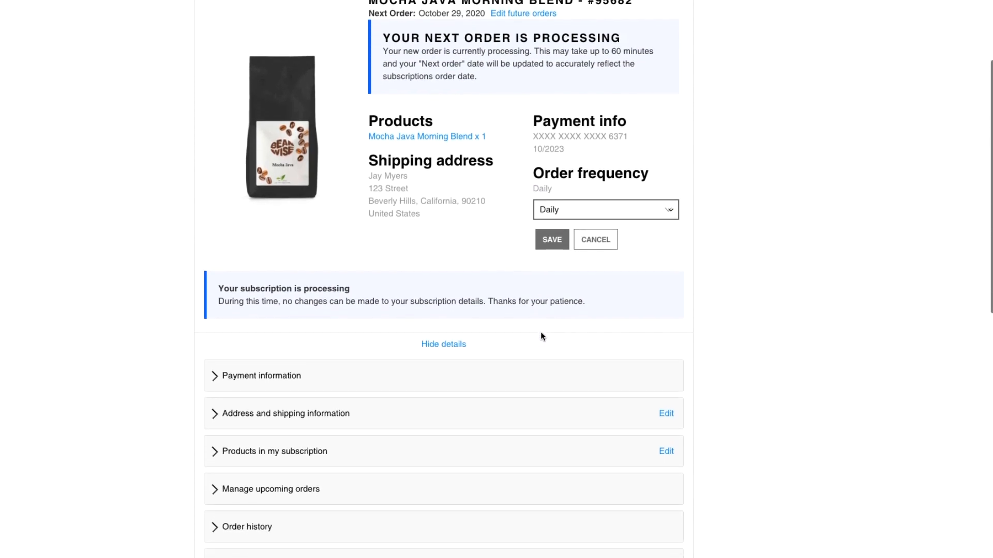
scroll("down", 3)
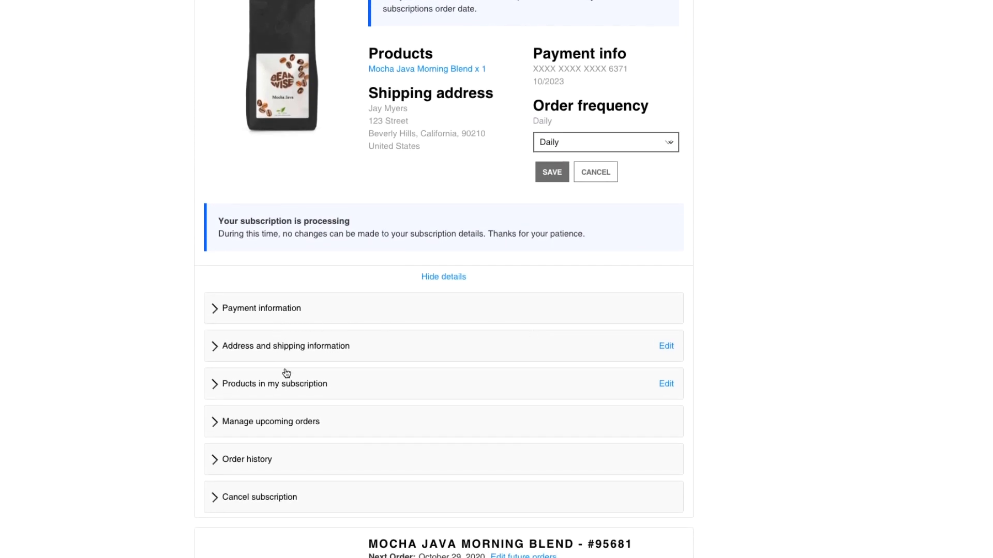
left_click(274, 383)
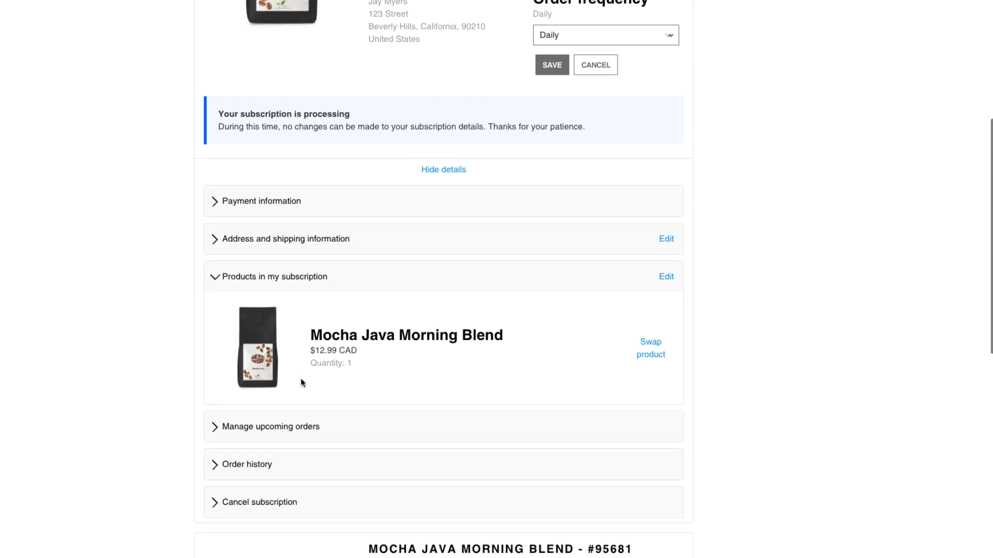
left_click(270, 426)
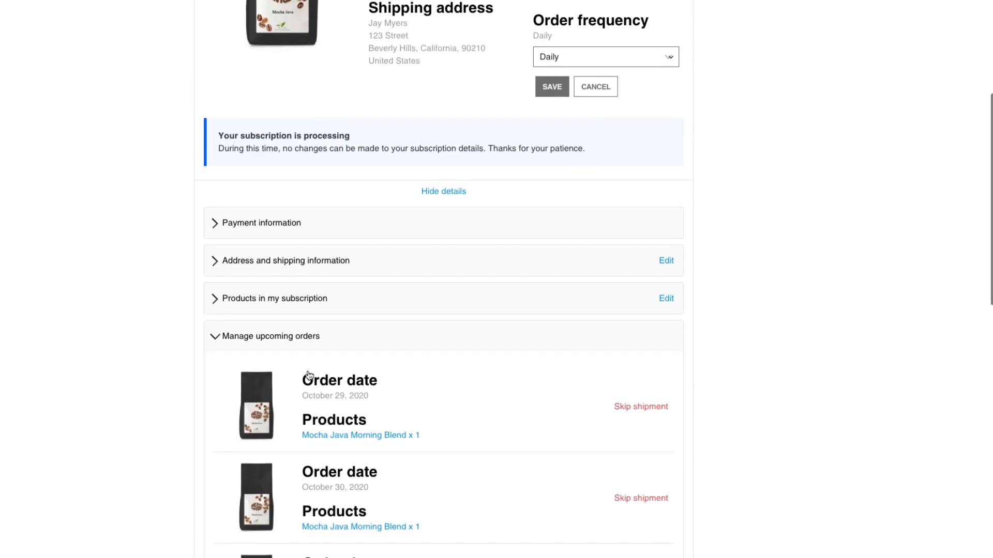
scroll("down", 3)
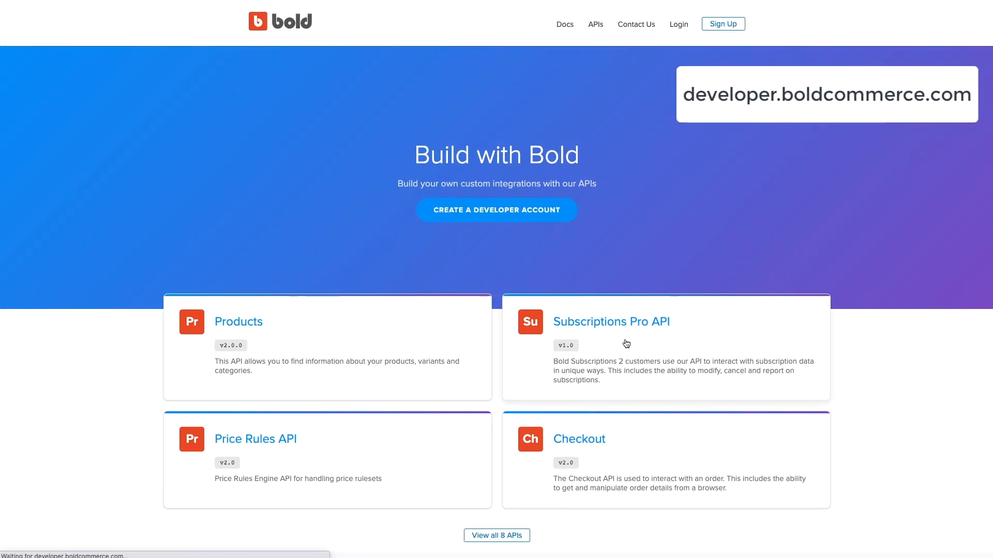
- Browse Subscriptions Pro API Customers and Subscriptions endpoints, ending at Update subscription line items
left_click(610, 321)
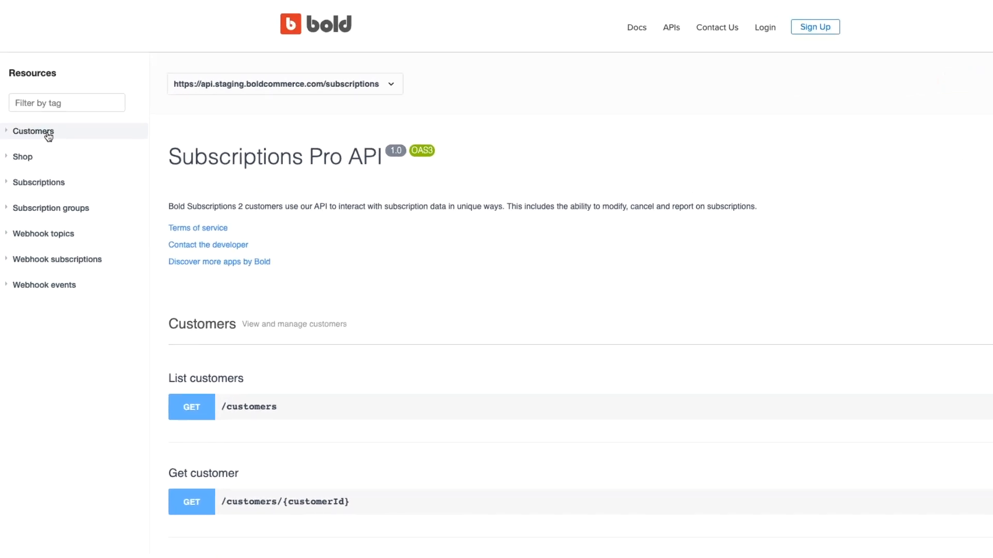
left_click(33, 130)
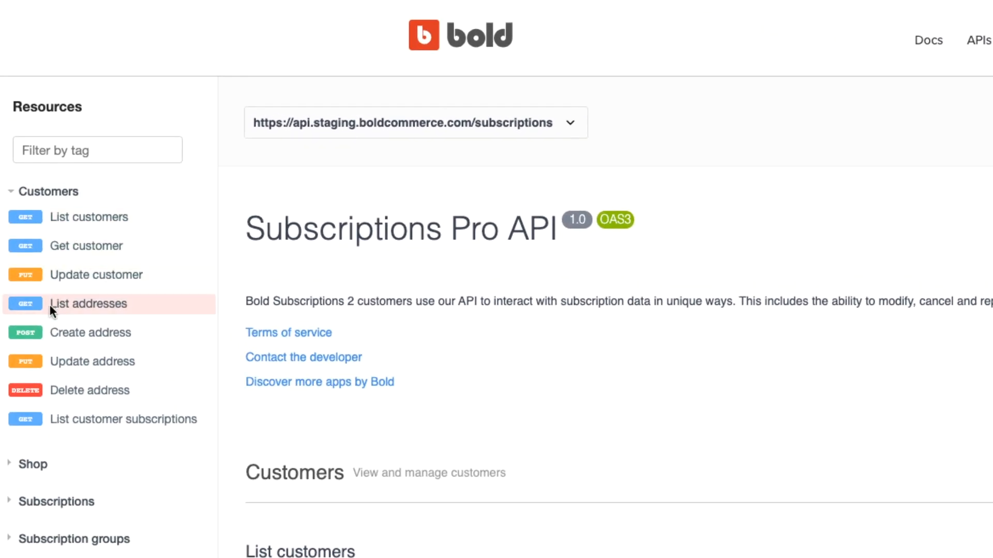
left_click(56, 501)
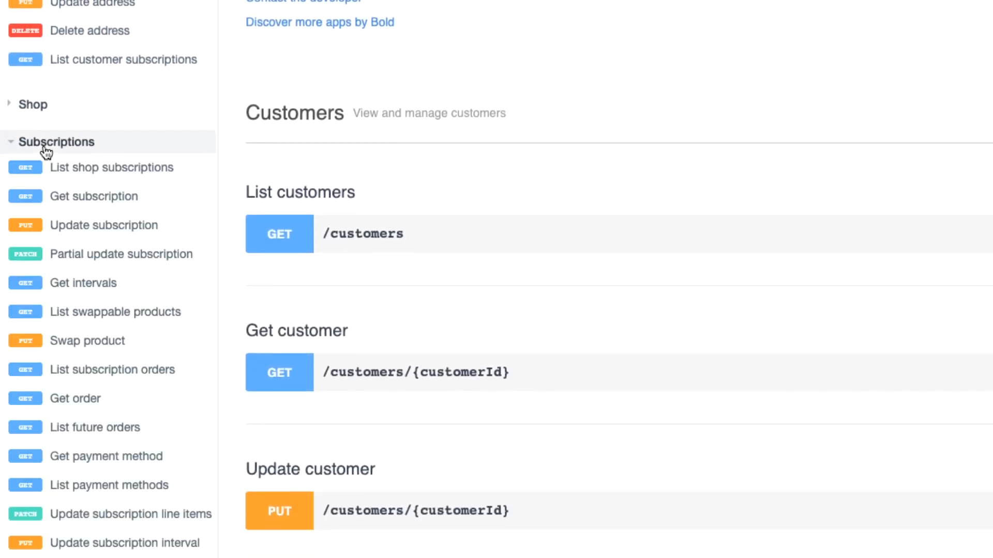
scroll("down", 3)
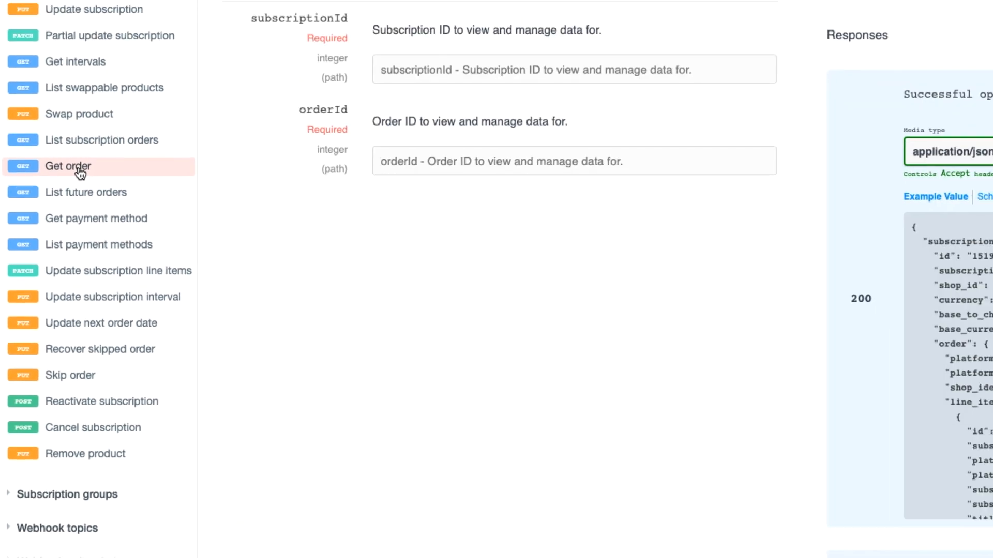
left_click(85, 192)
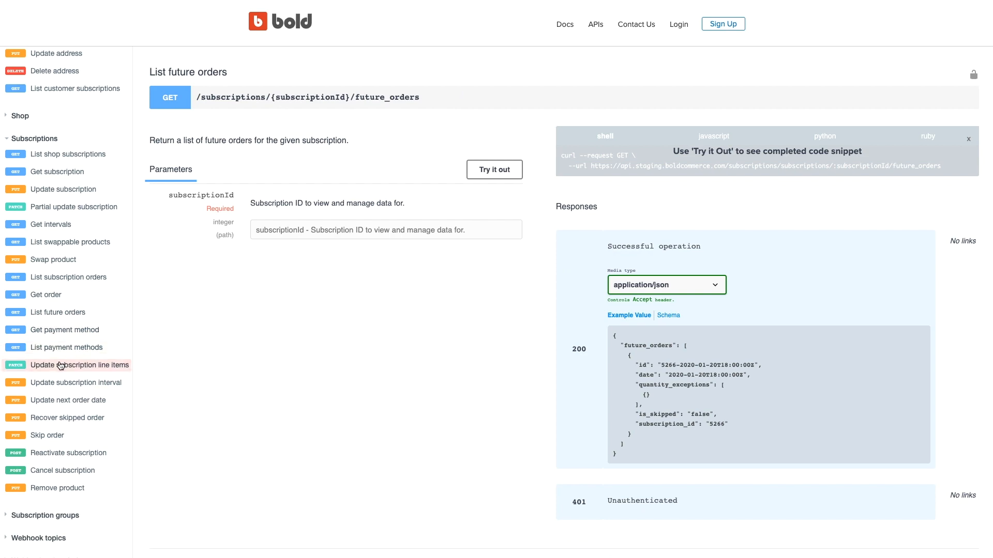
left_click(79, 365)
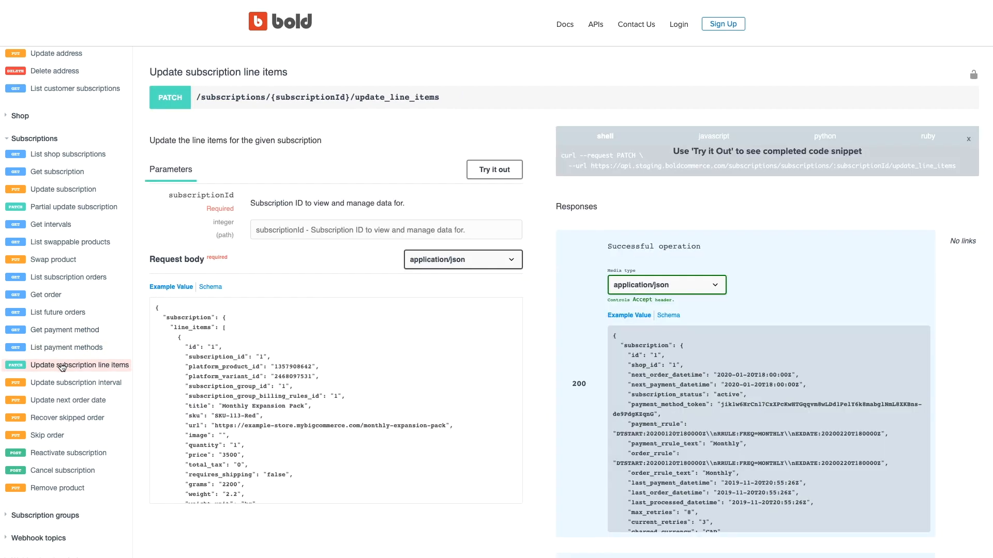